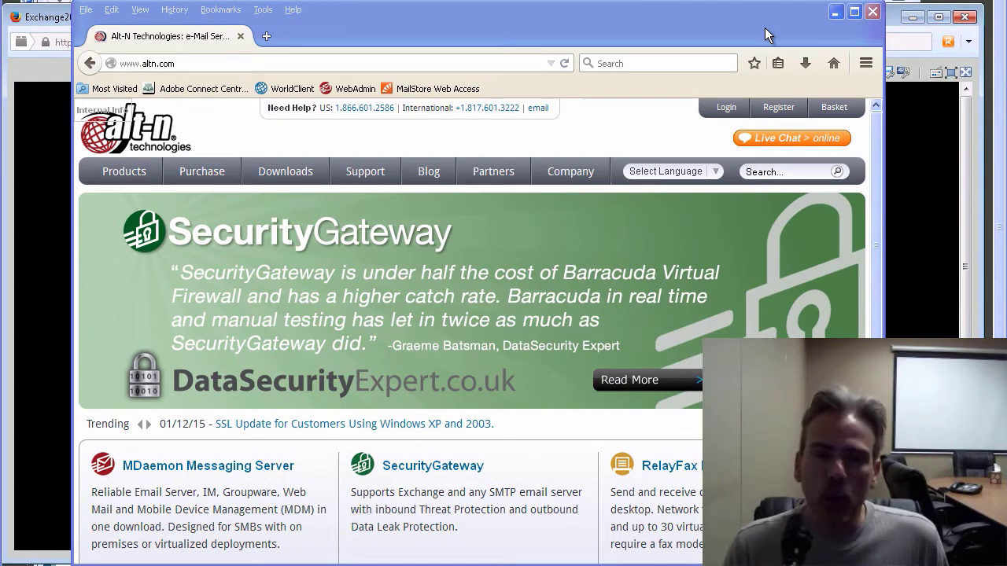
Go to the Knowledge Base articles page under Support on the Alt-N Technologies website
{"action": "left_click", "coordinate": [138, 425]}
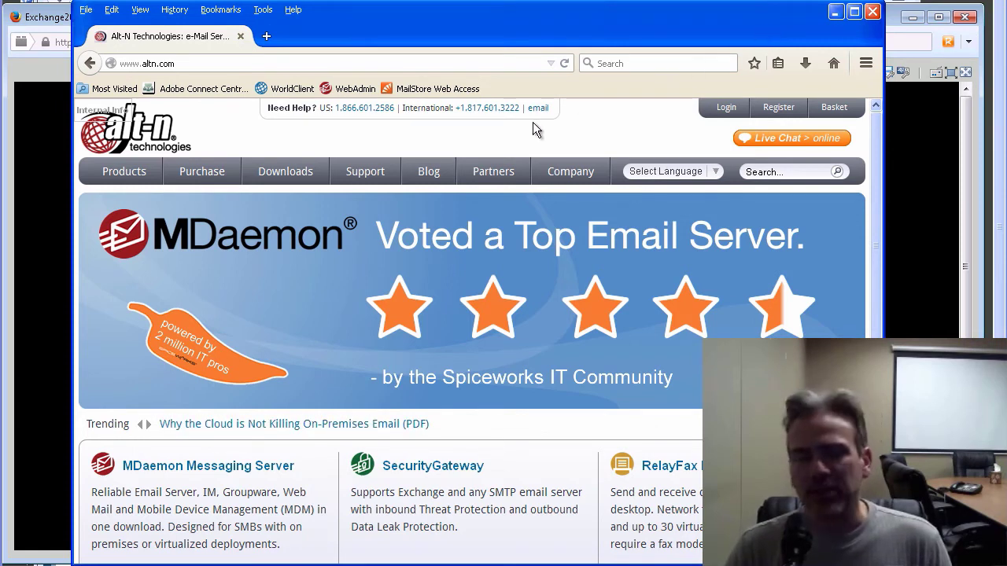
{"action": "left_click", "coordinate": [148, 425]}
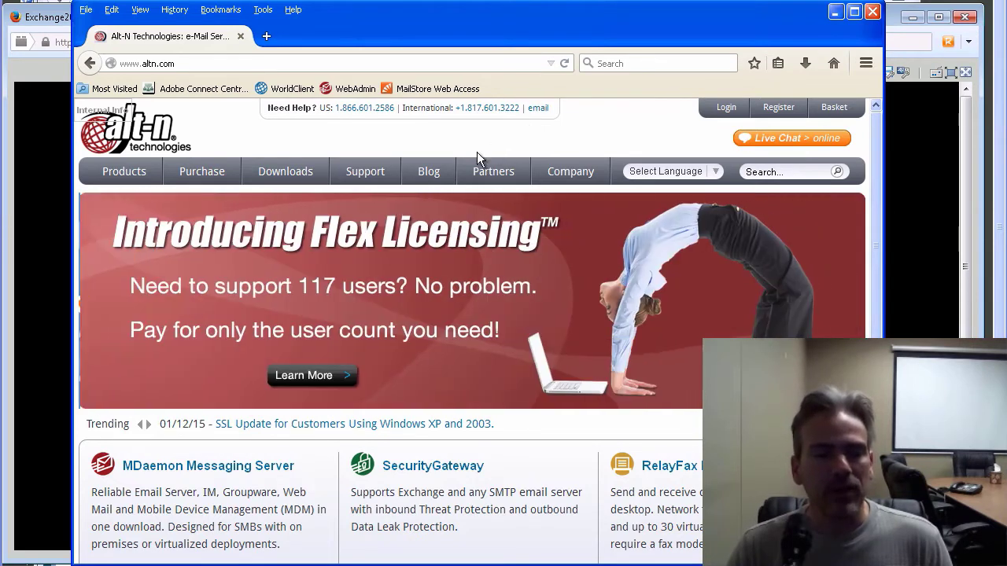
{"action": "left_click", "coordinate": [365, 169]}
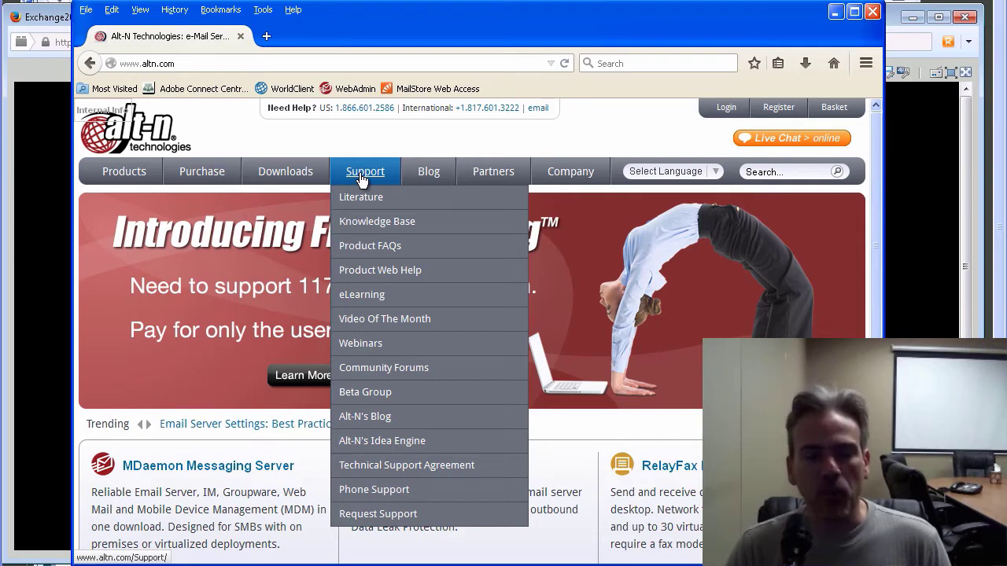
{"action": "mouse_move", "coordinate": [385, 220]}
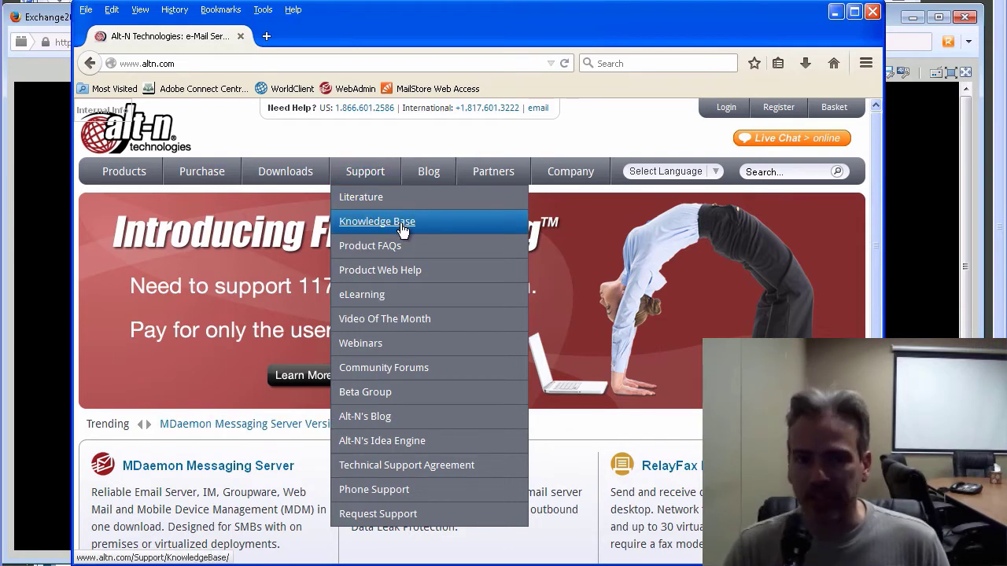
{"action": "left_click", "coordinate": [377, 220]}
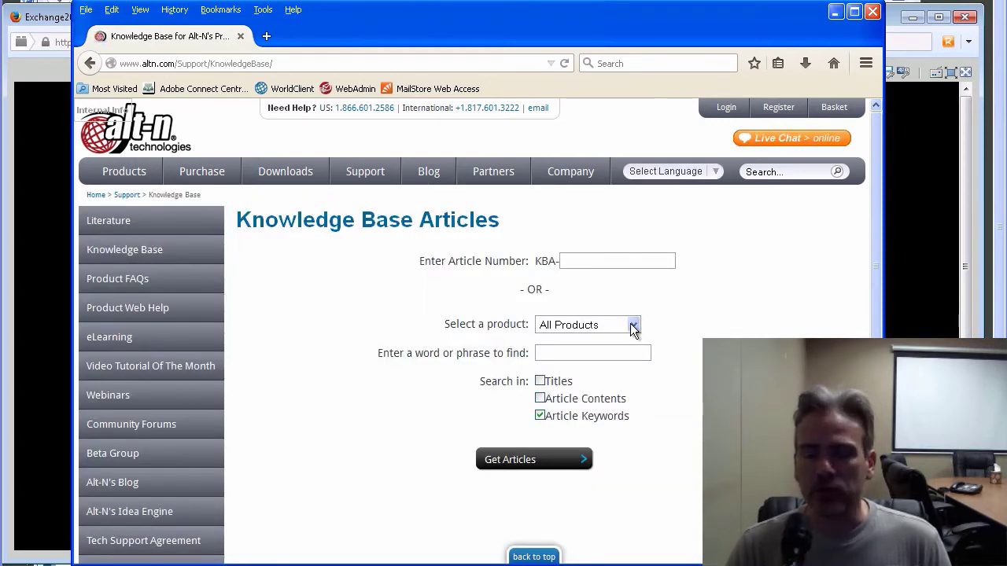
Search MDaemon knowledge base articles for the phrase 'migrate' and view the matching results
{"action": "left_click", "coordinate": [587, 324]}
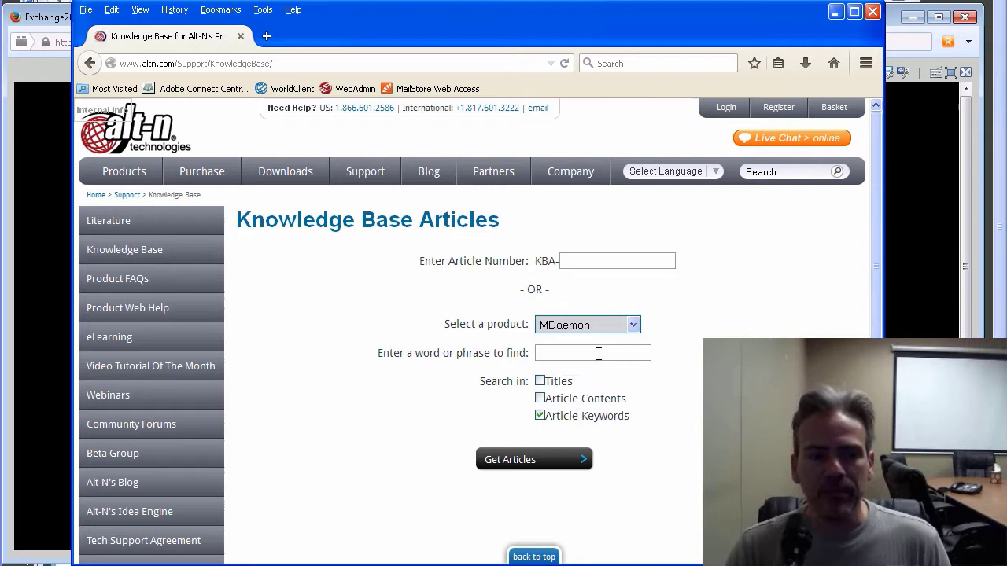
{"action": "left_click", "coordinate": [591, 353]}
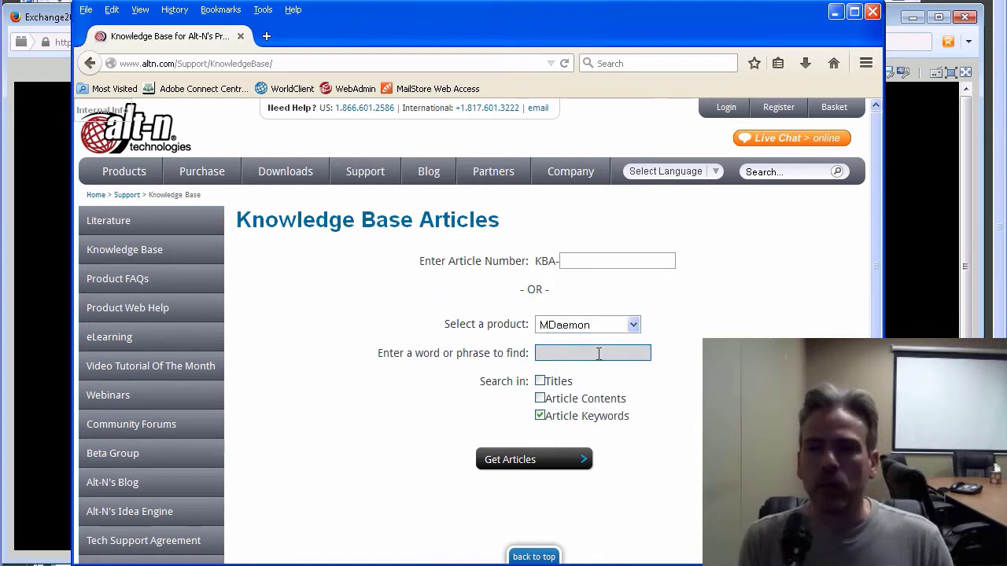
{"action": "type", "text": "migra"}
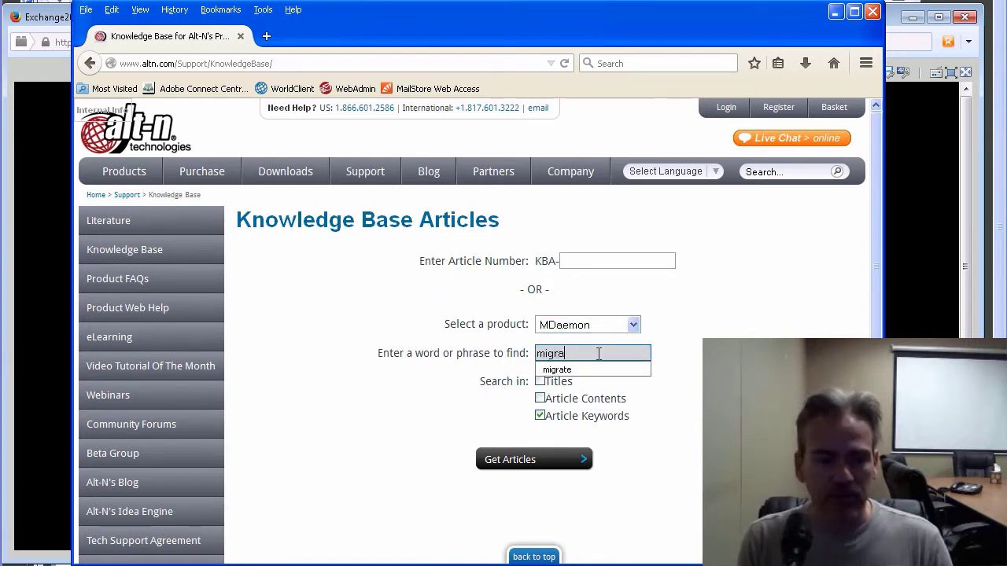
{"action": "left_click", "coordinate": [557, 368]}
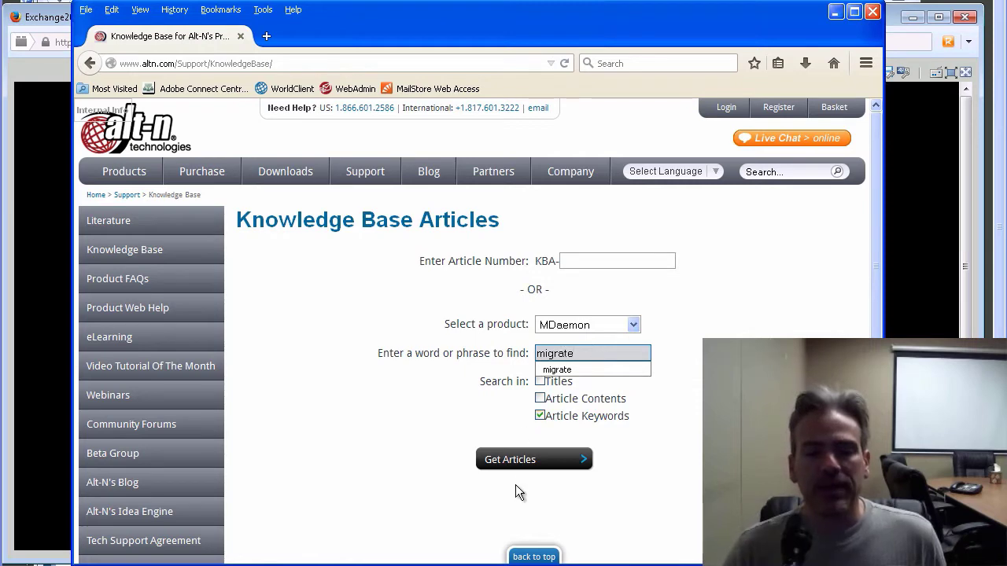
{"action": "left_click", "coordinate": [533, 460]}
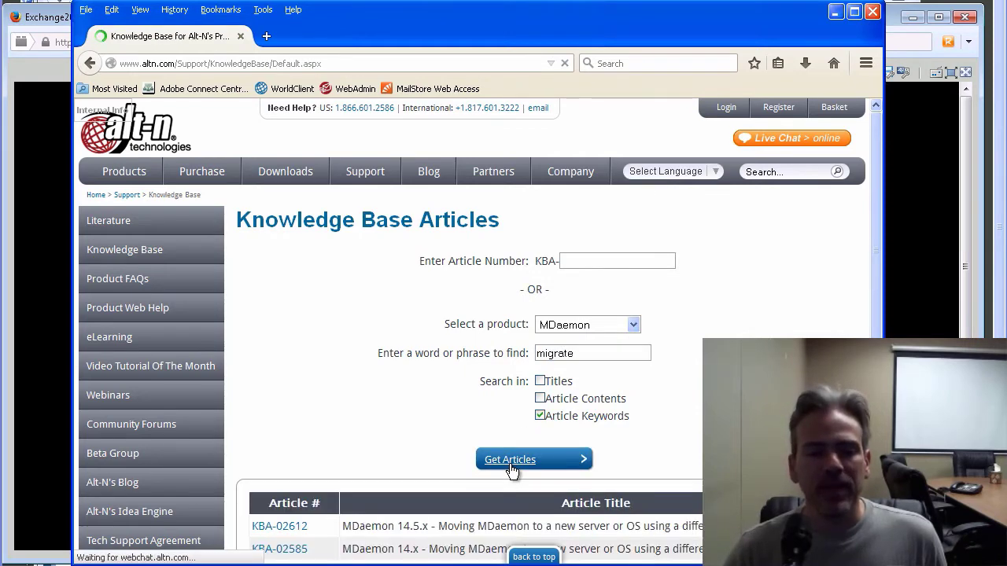
{"action": "scroll", "scroll_direction": "down", "scroll_amount": 3}
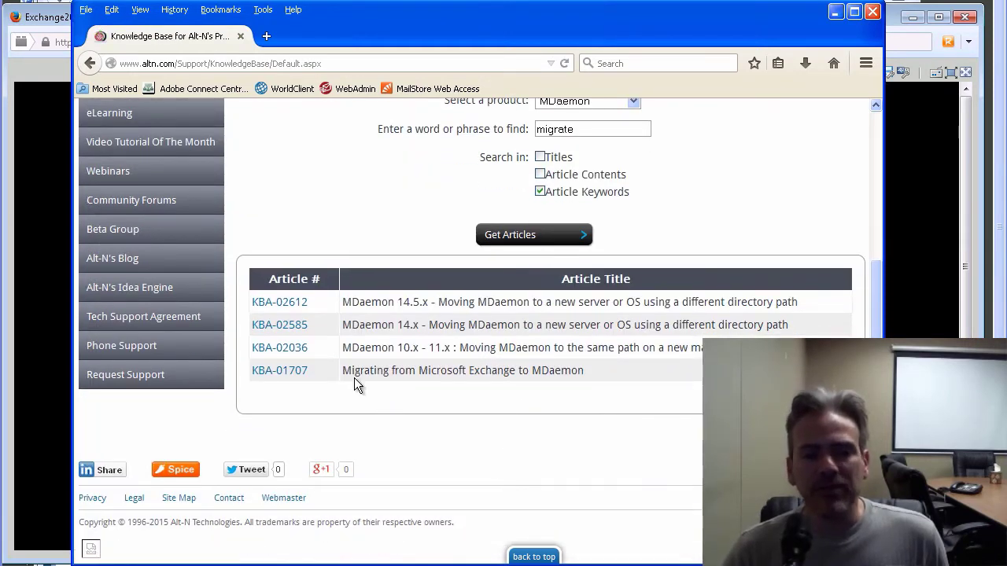
{"action": "mouse_move", "coordinate": [437, 385]}
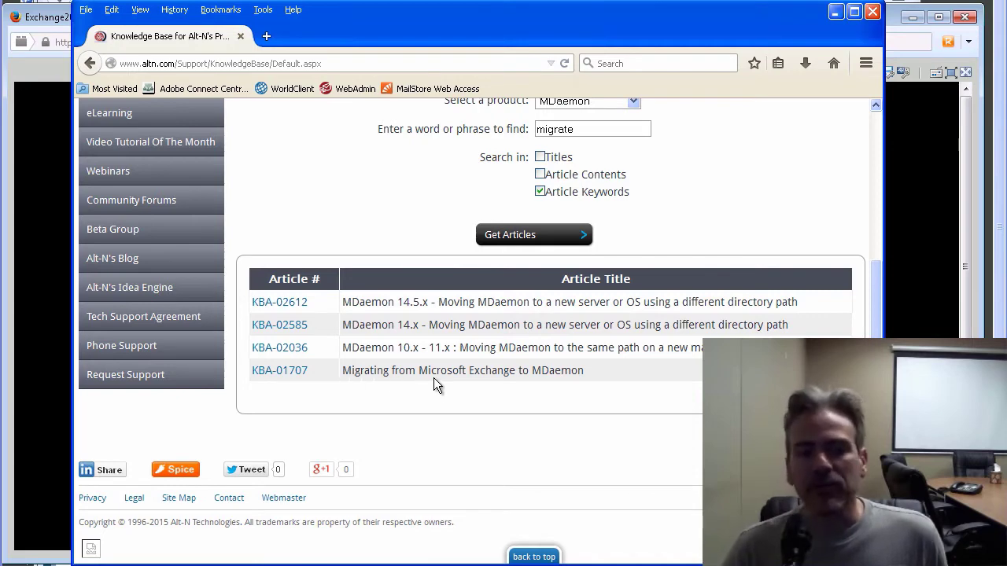
{"action": "mouse_move", "coordinate": [524, 386]}
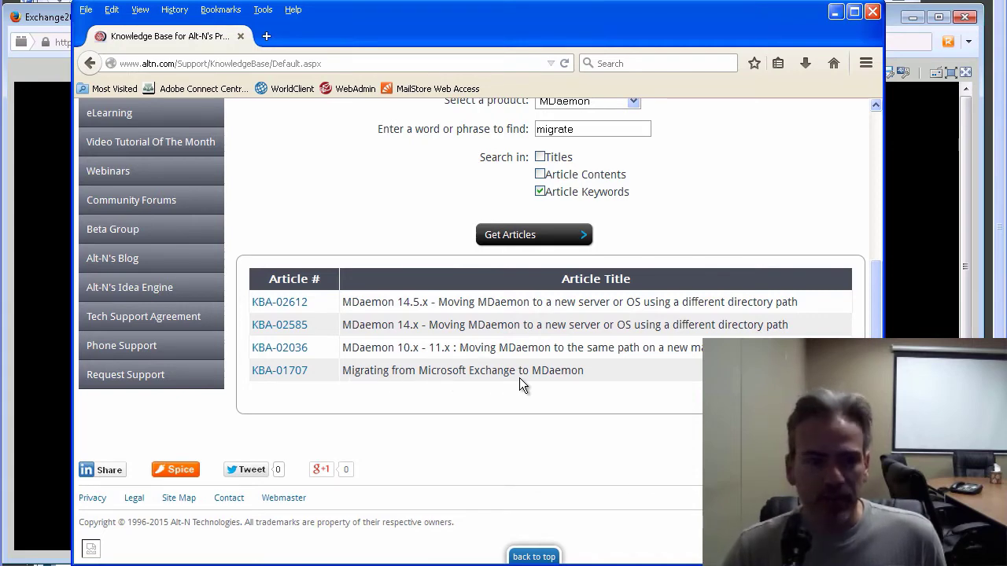
{"action": "mouse_move", "coordinate": [280, 370]}
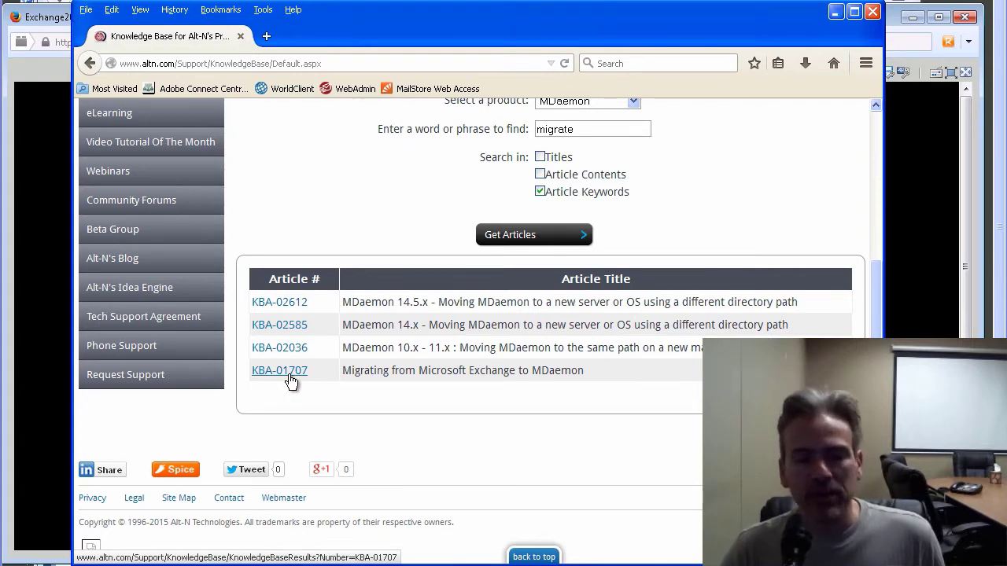
Read the Migrating from Microsoft Exchange to MDaemon article (KBA-01707) down to its Procedure heading
{"action": "left_click", "coordinate": [280, 370]}
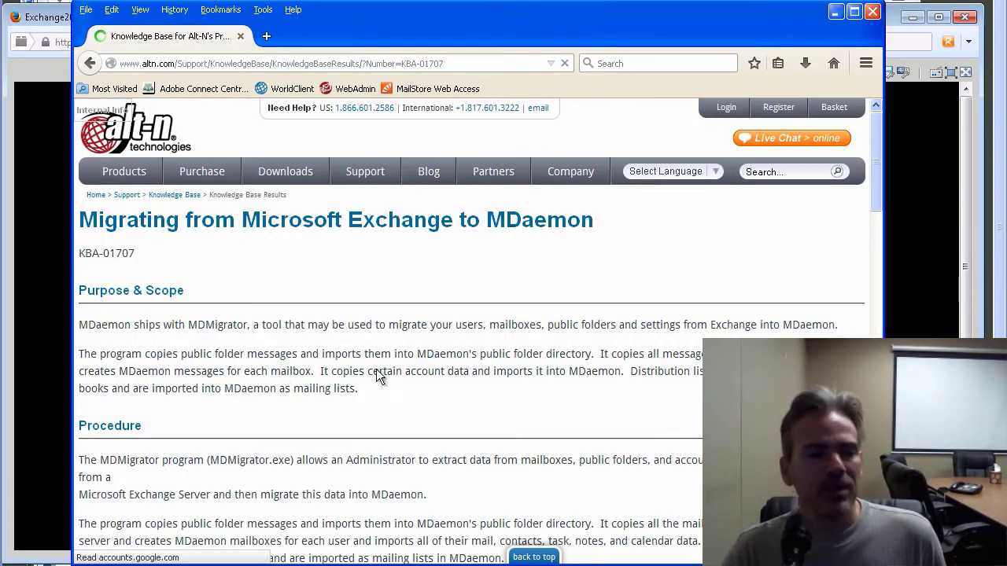
{"action": "scroll", "scroll_direction": "down", "scroll_amount": 3}
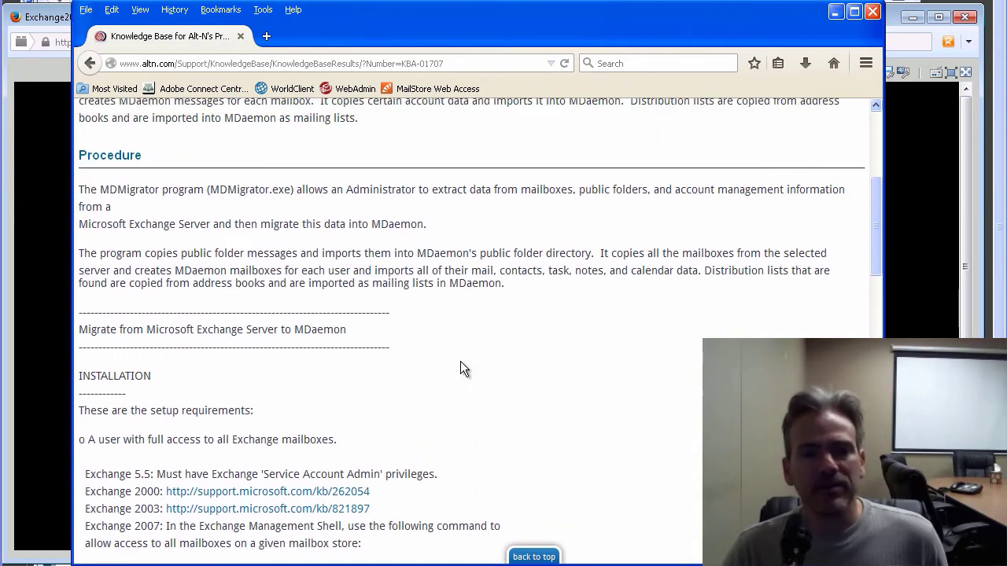
{"action": "scroll", "scroll_direction": "down", "scroll_amount": 3}
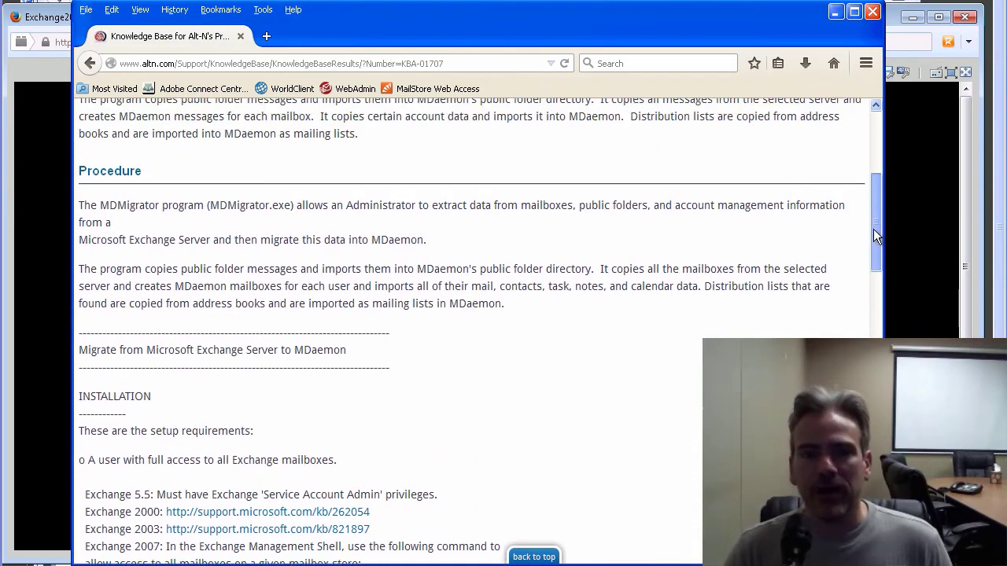
{"action": "scroll", "scroll_direction": "up", "scroll_amount": 3}
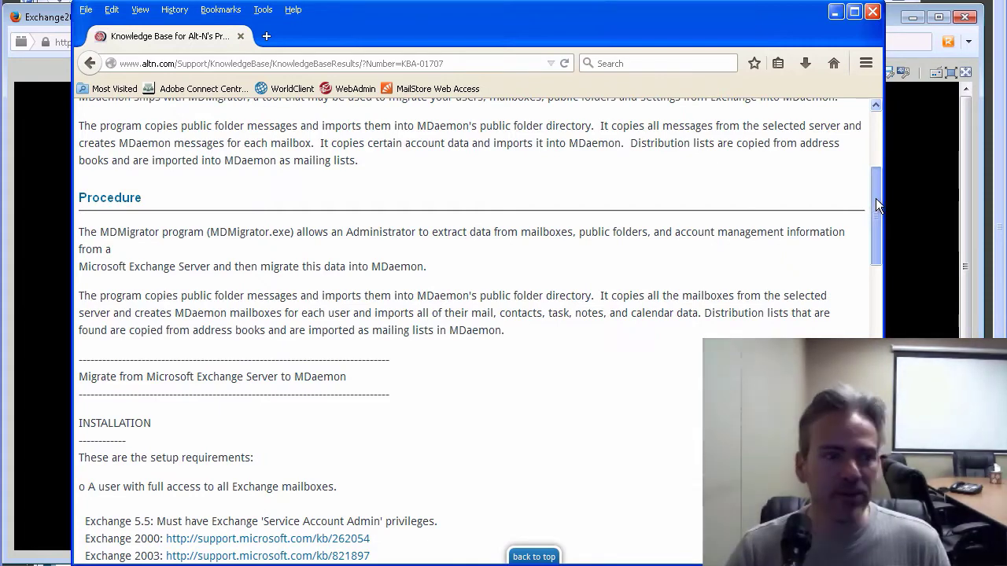
{"action": "scroll", "scroll_direction": "down", "scroll_amount": 3}
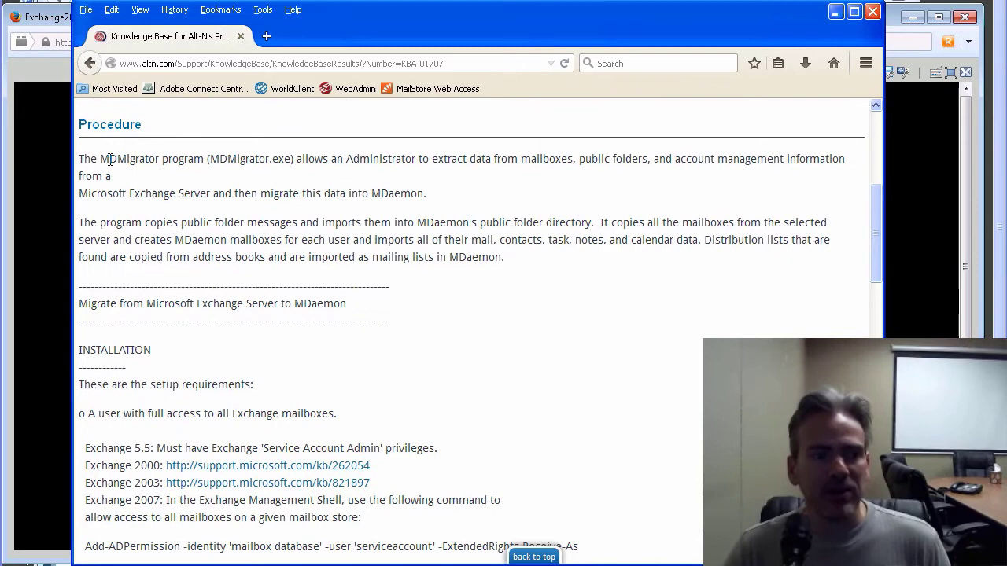
{"action": "double_click", "coordinate": [111, 125]}
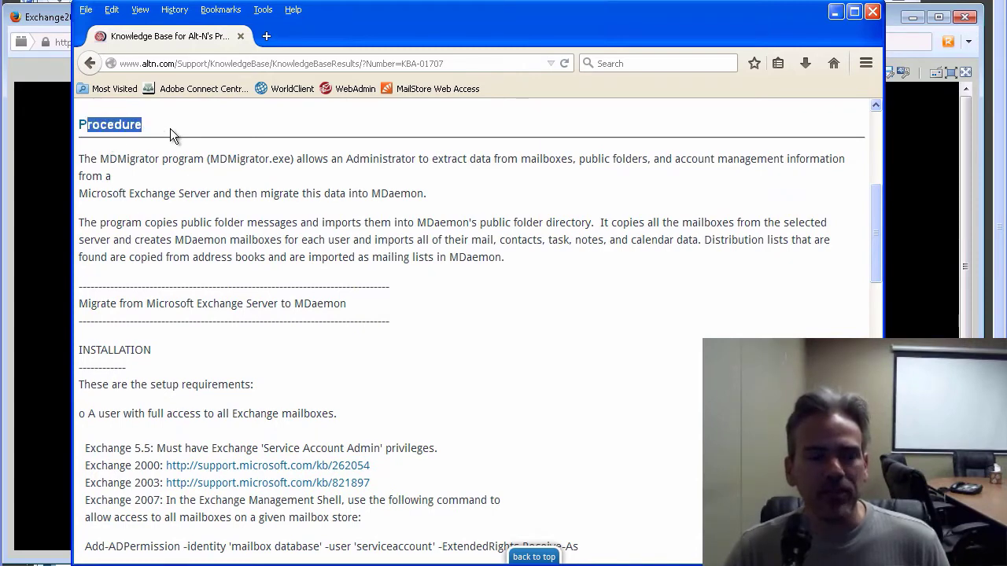
Review the Installation requirements, highlighting the full-access user requirement
{"action": "scroll", "scroll_direction": "down", "scroll_amount": 3}
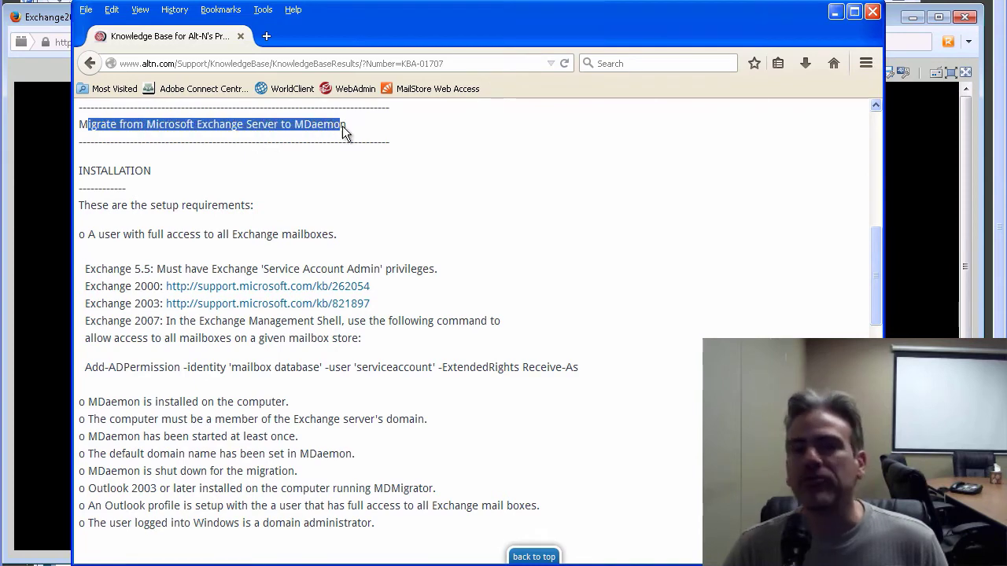
{"action": "scroll", "scroll_direction": "down", "scroll_amount": 3}
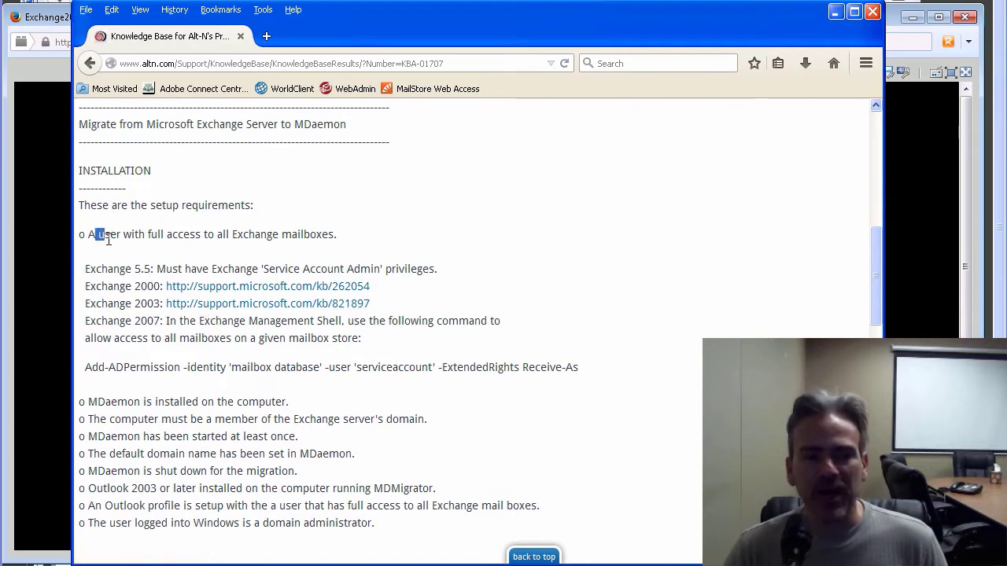
{"action": "left_click_drag", "start_coordinate": [97, 233], "coordinate": [337, 233]}
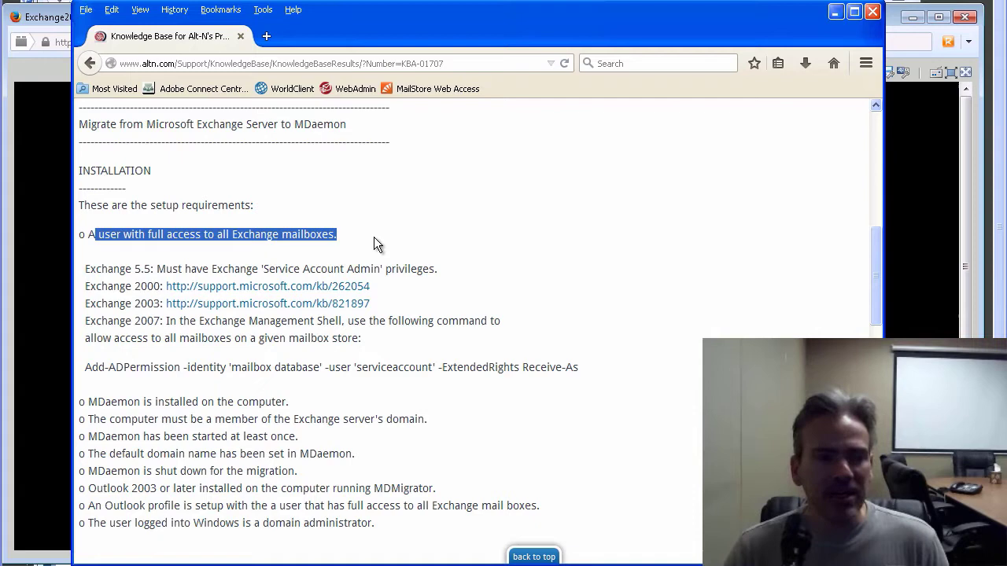
{"action": "scroll", "scroll_direction": "down", "scroll_amount": 3}
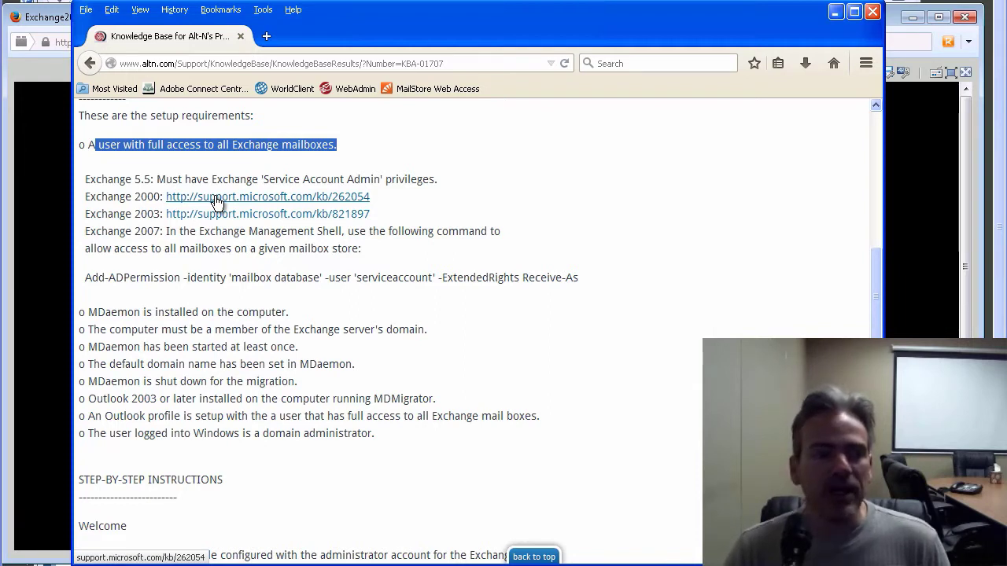
{"action": "scroll", "scroll_direction": "down", "scroll_amount": 3}
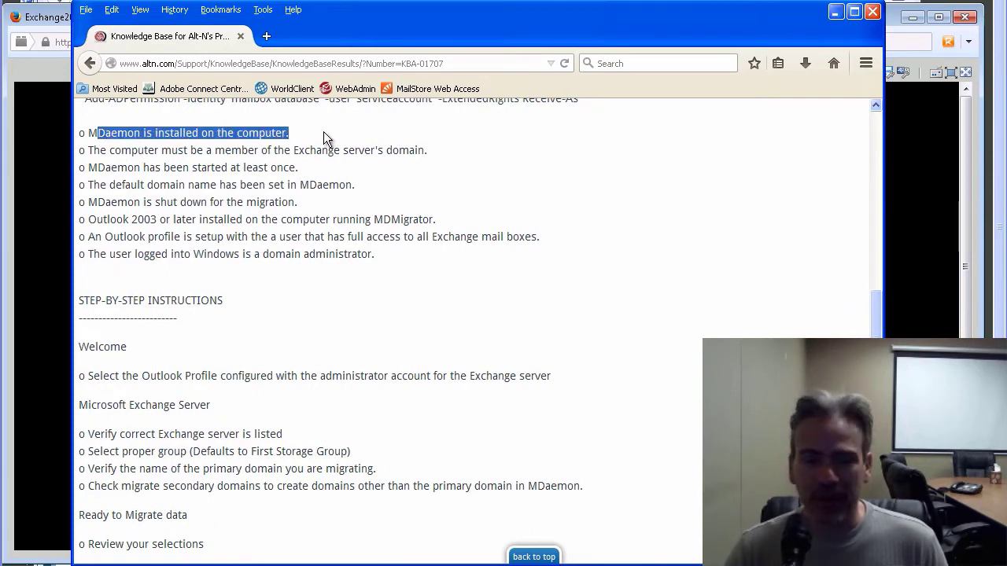
{"action": "left_click", "coordinate": [236, 163]}
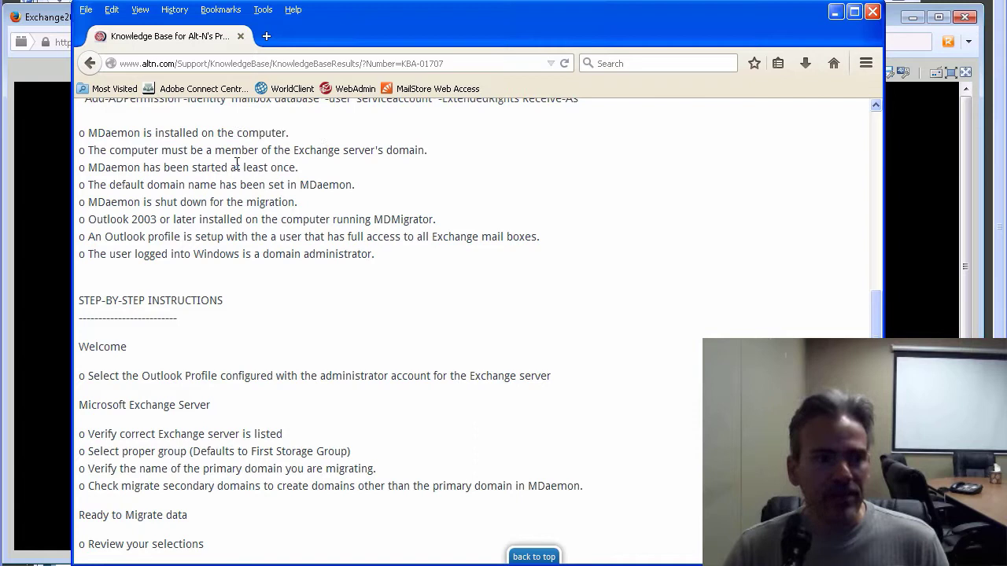
{"action": "left_click_drag", "start_coordinate": [106, 151], "coordinate": [427, 152]}
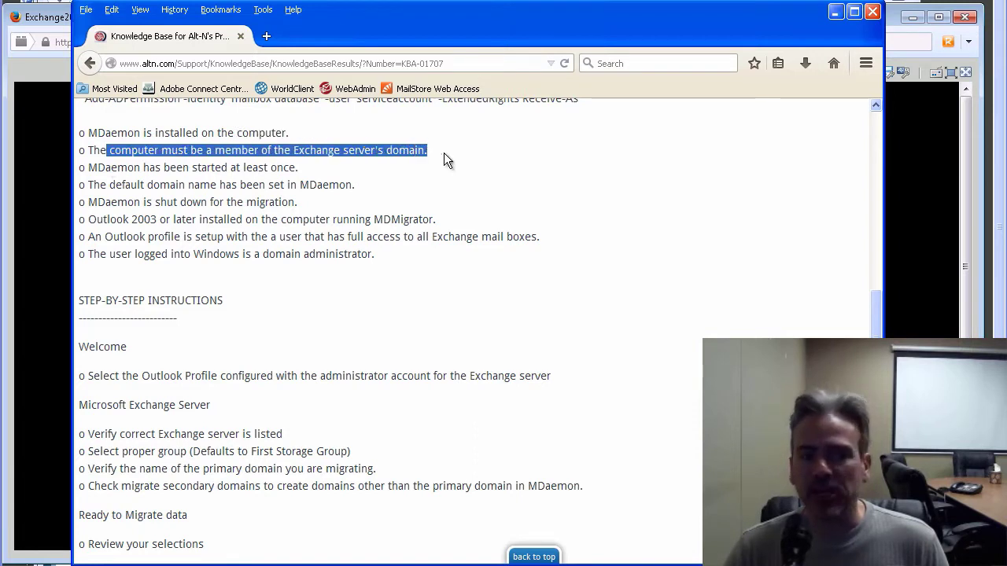
{"action": "left_click", "coordinate": [154, 202]}
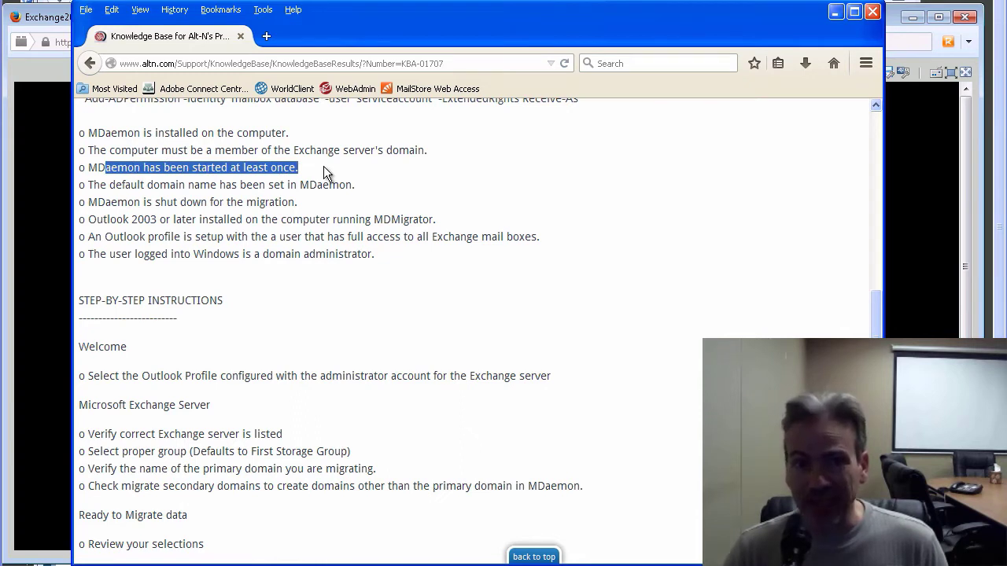
{"action": "mouse_move", "coordinate": [93, 187]}
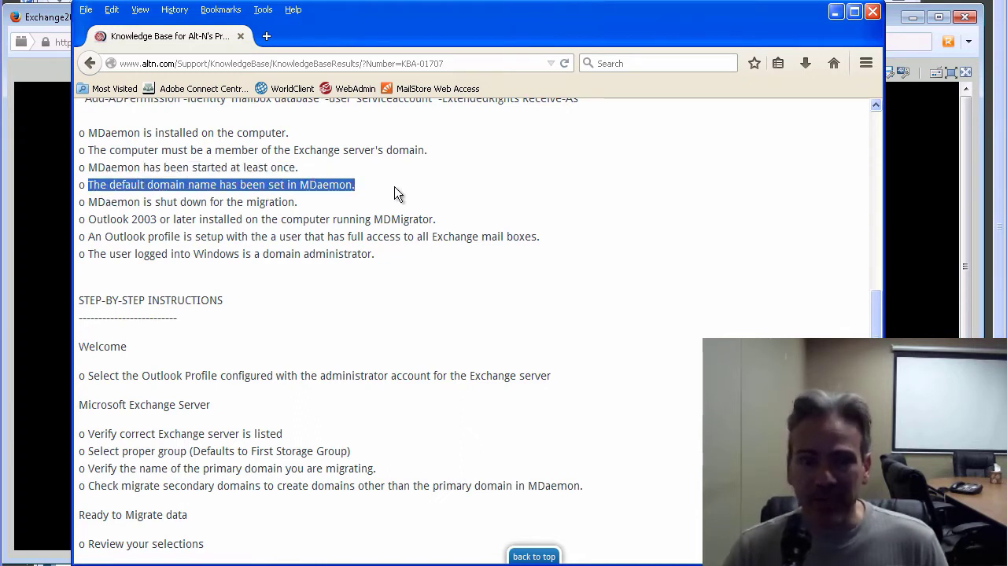
{"action": "mouse_move", "coordinate": [98, 204]}
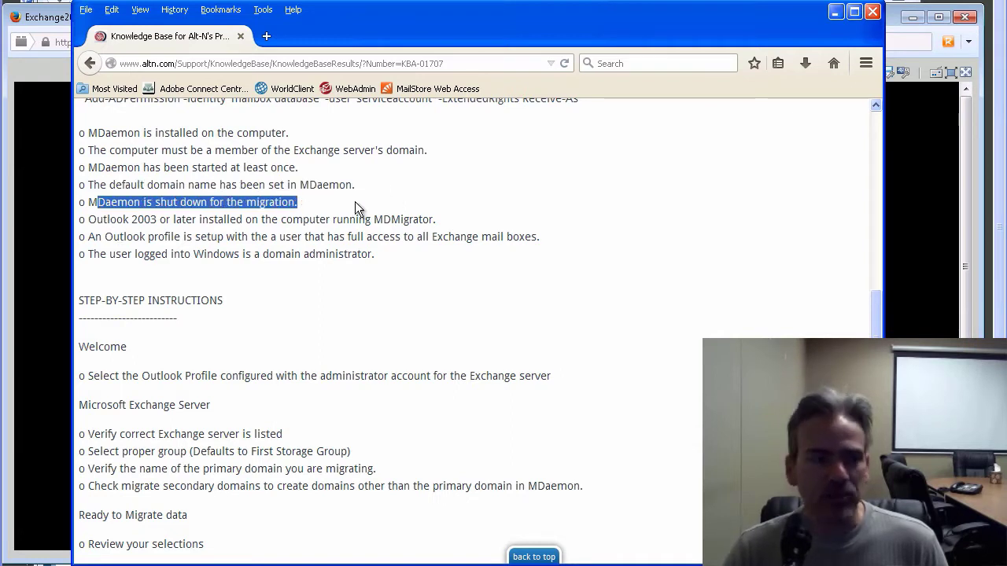
{"action": "left_click", "coordinate": [103, 223]}
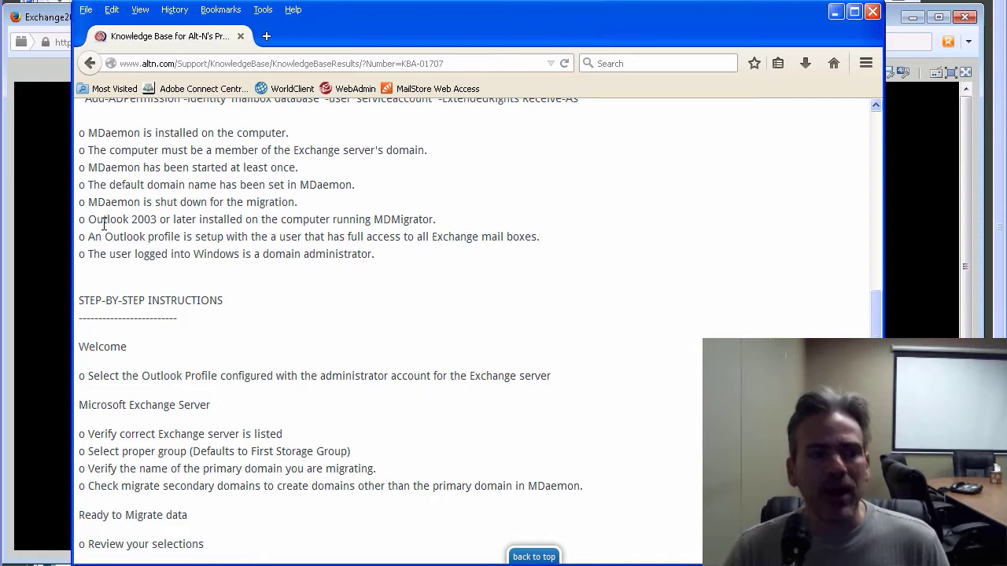
{"action": "left_click_drag", "start_coordinate": [96, 219], "coordinate": [417, 219]}
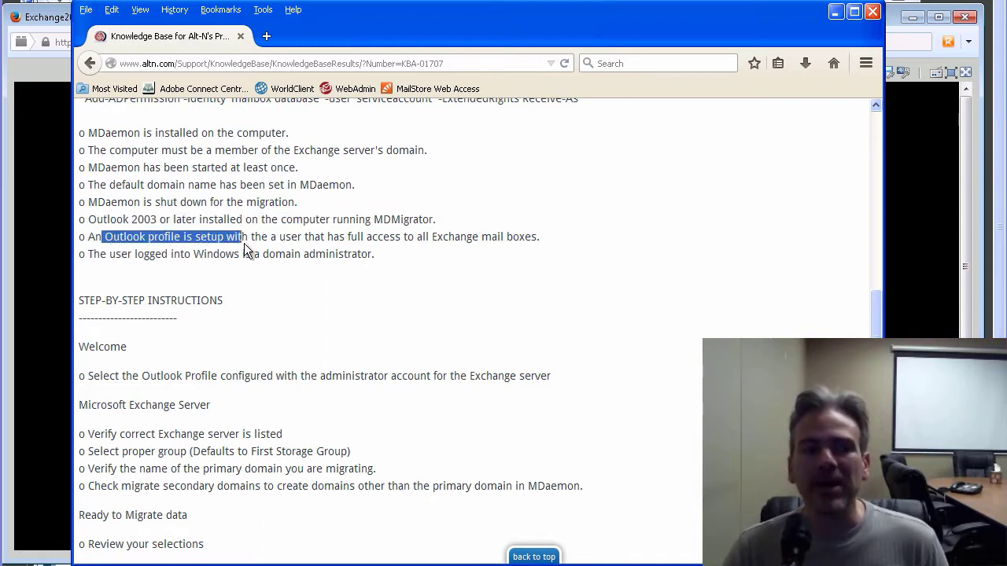
{"action": "left_click_drag", "start_coordinate": [249, 236], "coordinate": [538, 236]}
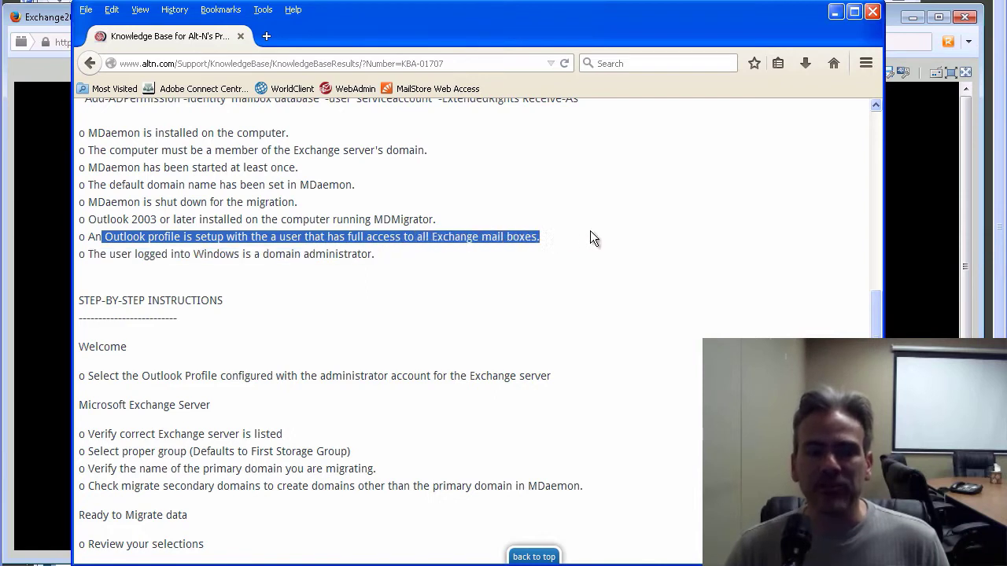
{"action": "mouse_move", "coordinate": [456, 299]}
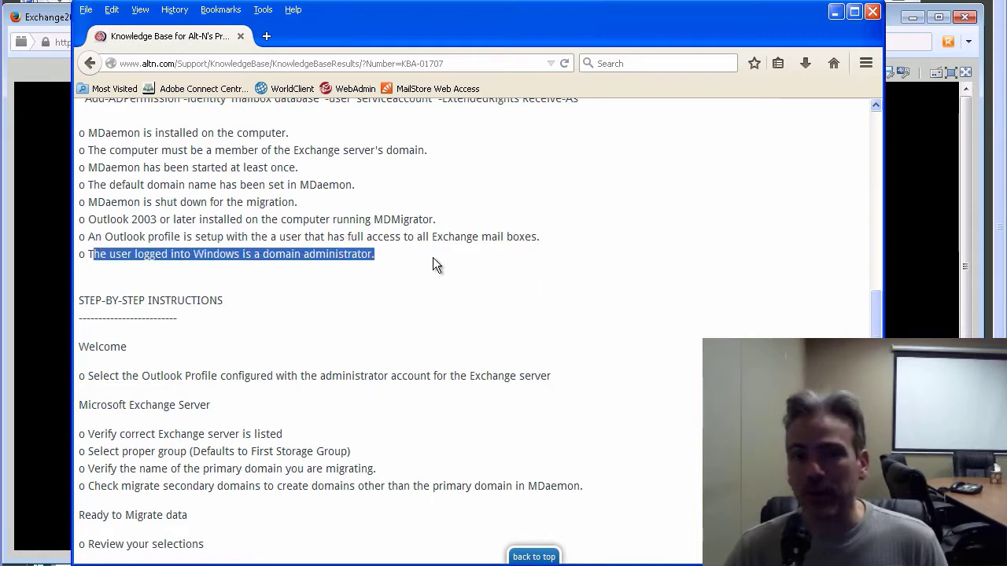
{"action": "mouse_move", "coordinate": [431, 258]}
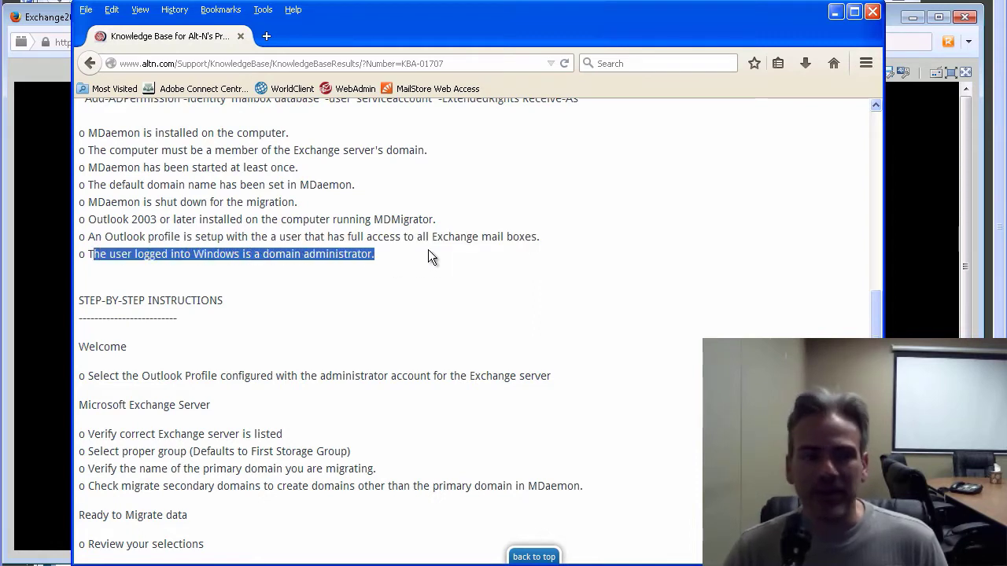
{"action": "left_click", "coordinate": [365, 274]}
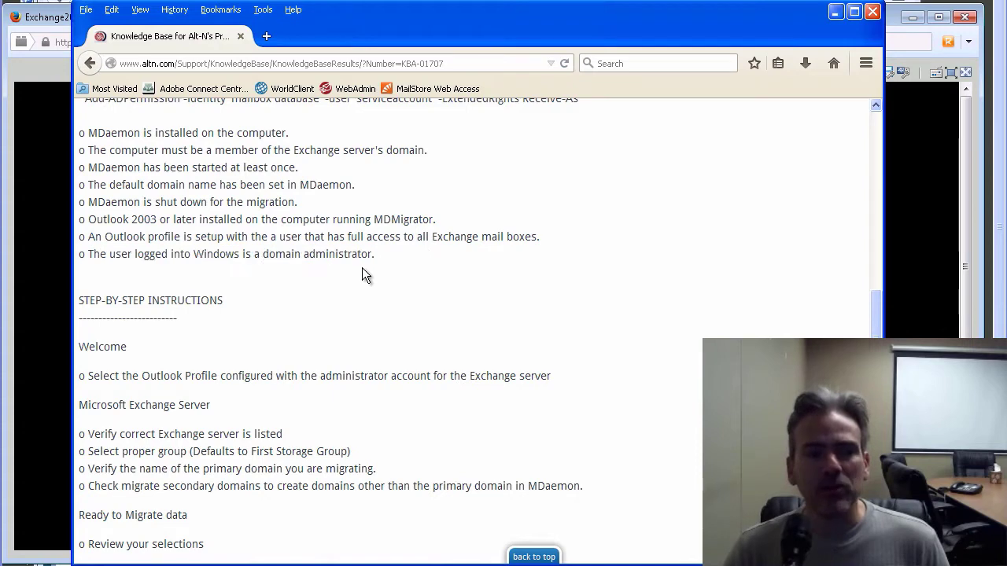
{"action": "scroll", "scroll_direction": "down", "scroll_amount": 3}
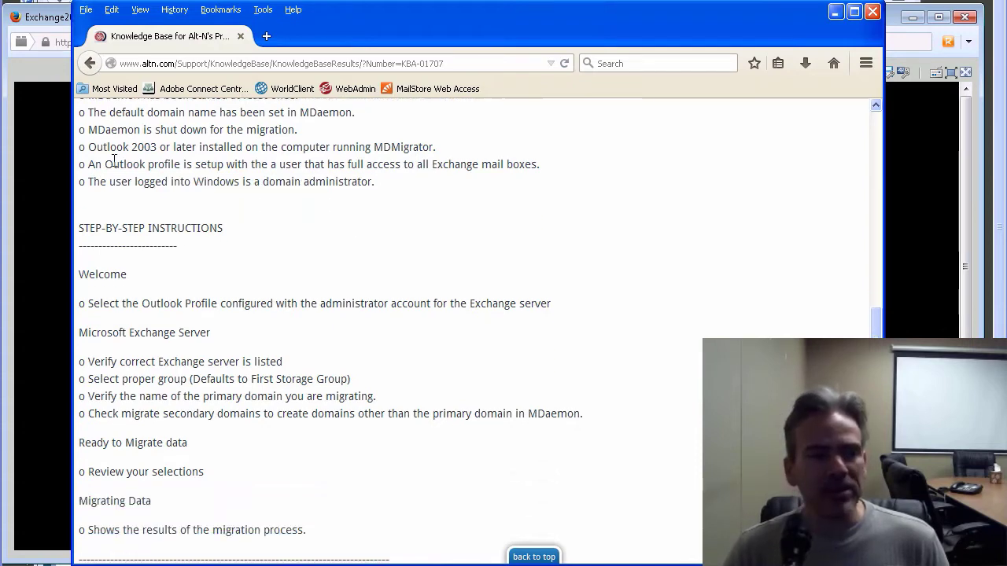
{"action": "scroll", "scroll_direction": "down", "scroll_amount": 3}
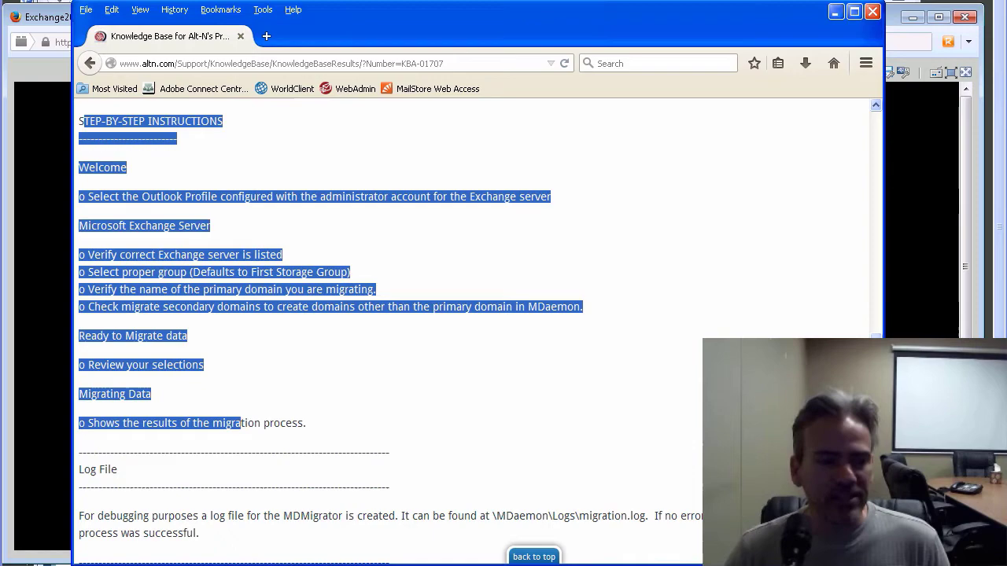
{"action": "scroll", "scroll_direction": "up", "scroll_amount": 3}
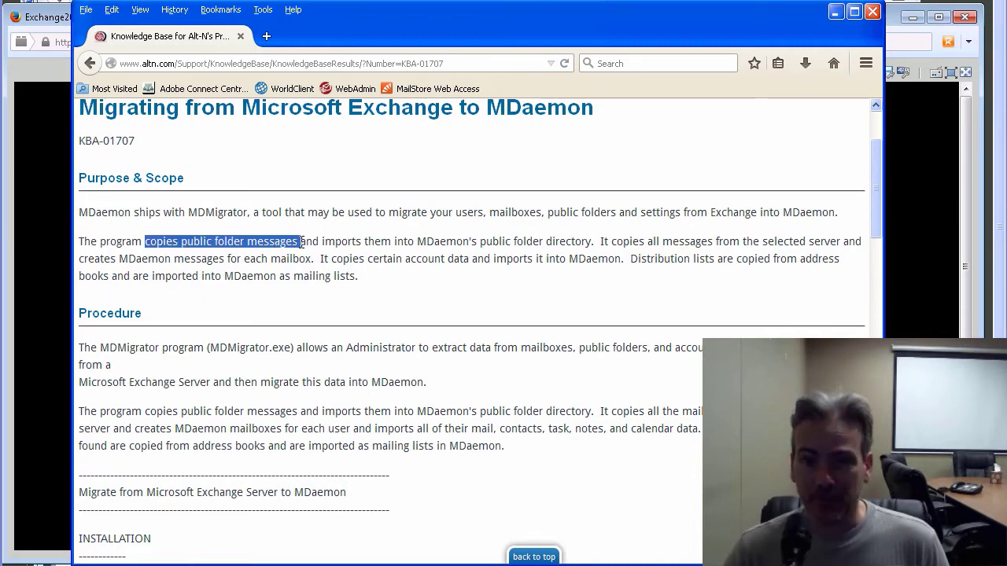
{"action": "mouse_move", "coordinate": [359, 241]}
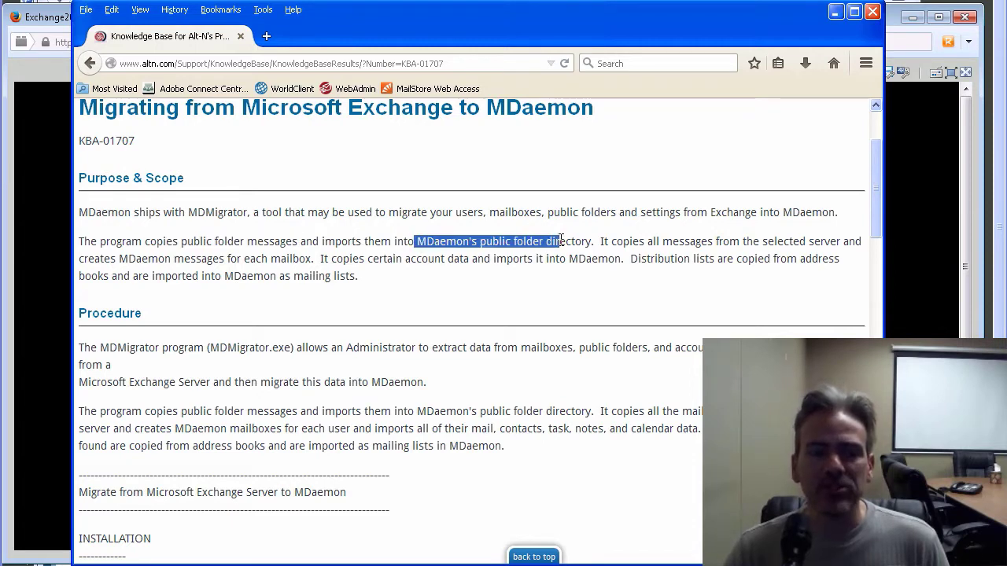
{"action": "left_click", "coordinate": [673, 240]}
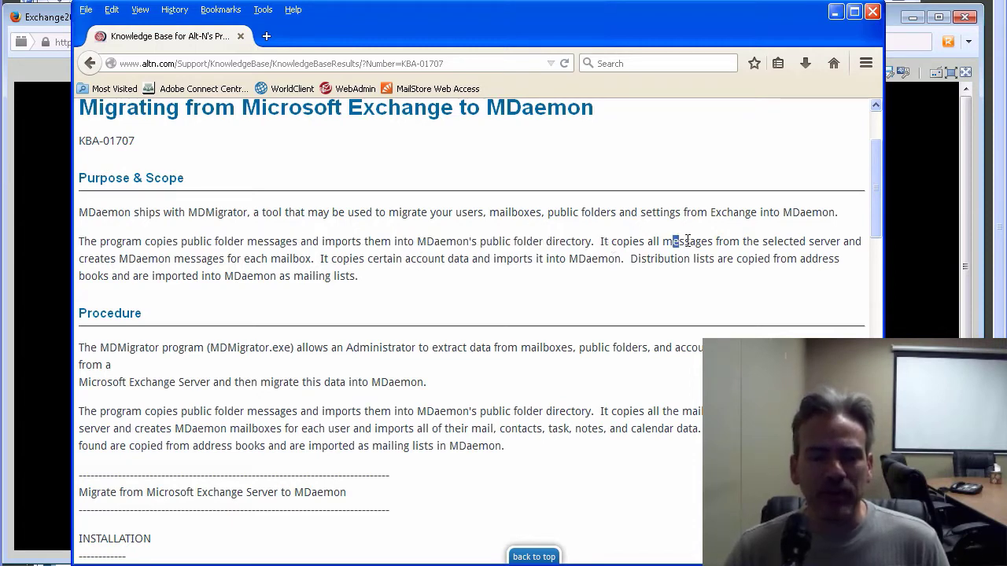
{"action": "left_click_drag", "start_coordinate": [670, 243], "coordinate": [840, 242]}
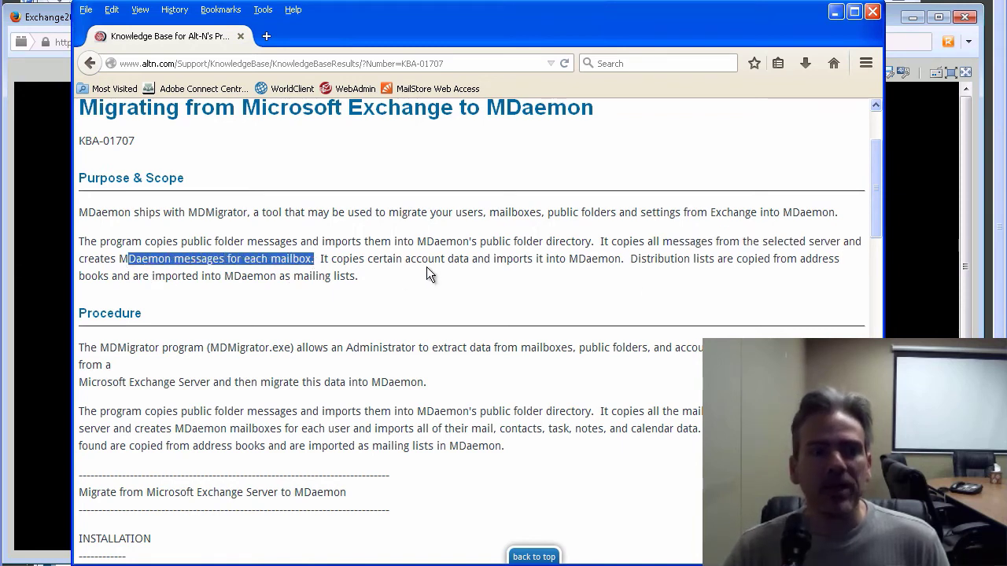
{"action": "left_click_drag", "start_coordinate": [404, 258], "coordinate": [566, 258]}
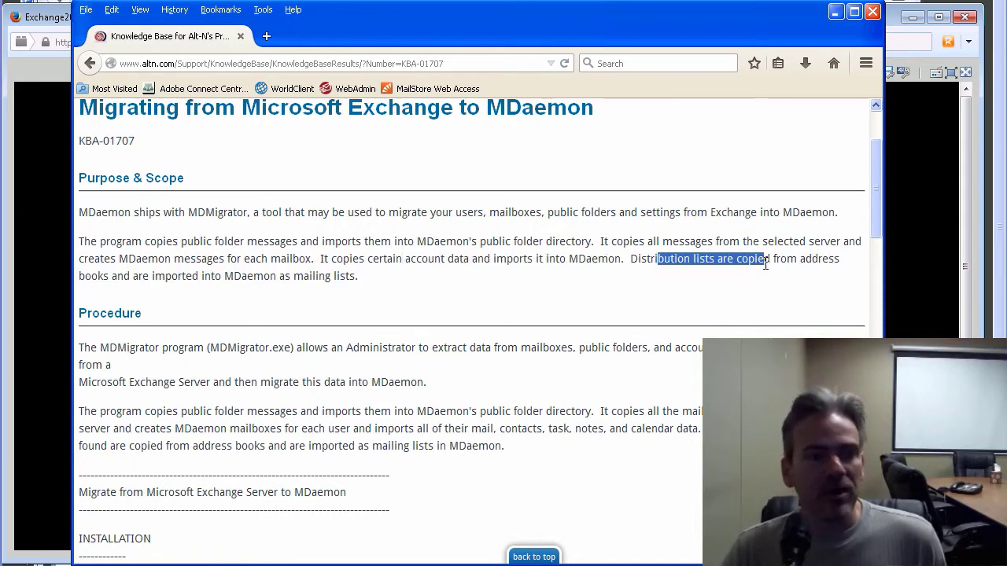
{"action": "mouse_move", "coordinate": [487, 346]}
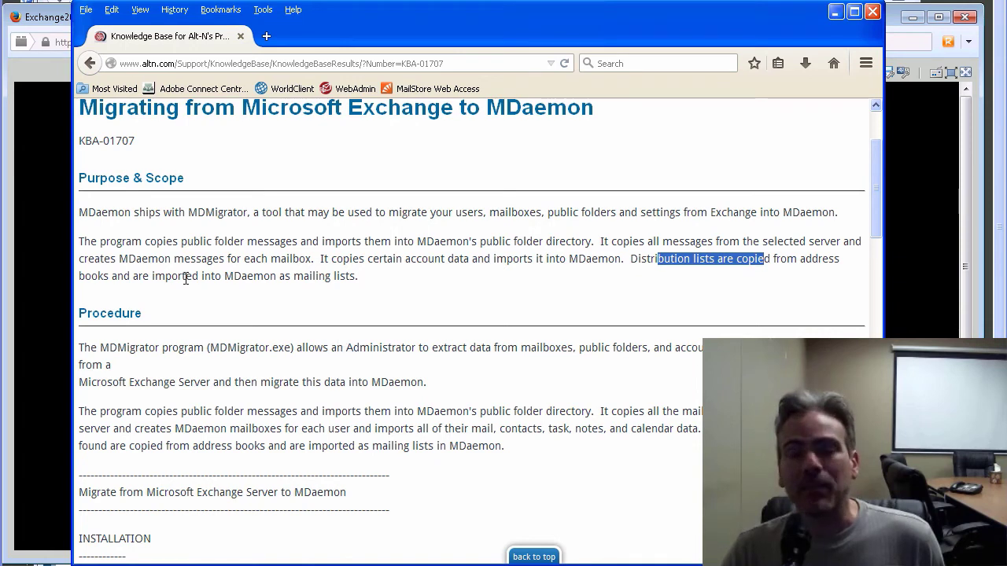
{"action": "mouse_move", "coordinate": [365, 284]}
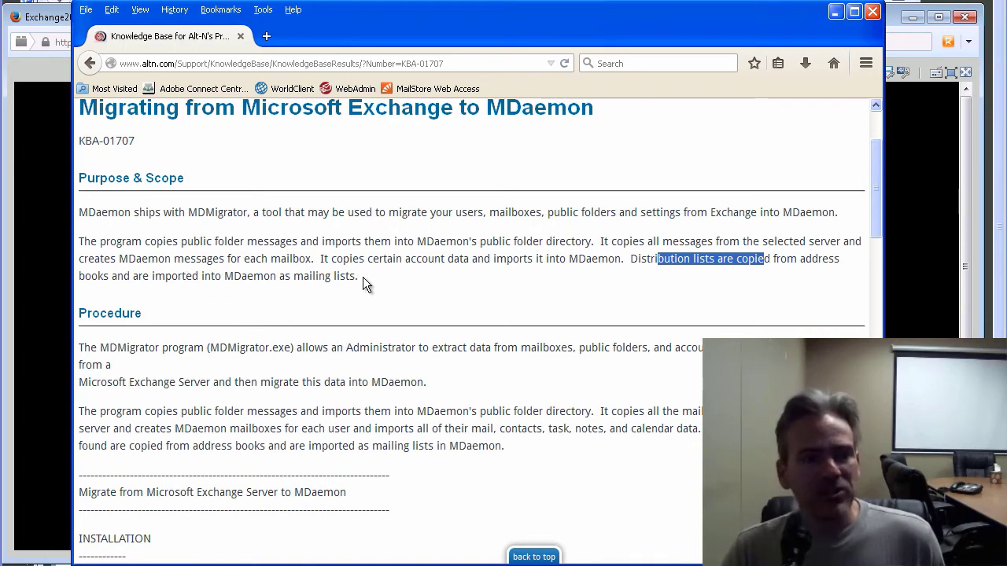
{"action": "left_click_drag", "start_coordinate": [79, 241], "coordinate": [358, 277]}
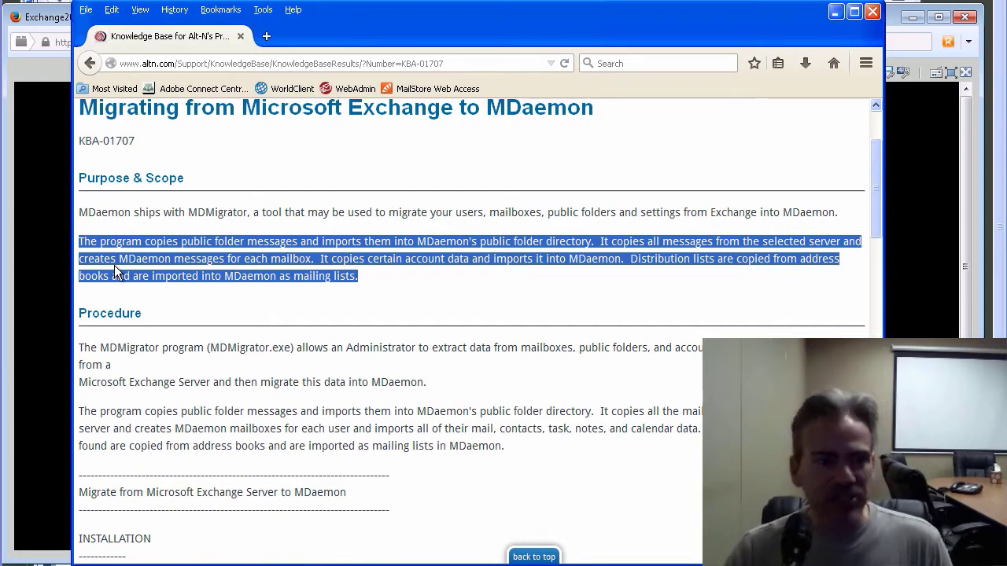
In the Windows 7 VM, browse Computer > Local Disk (C:) > MDaemon folder
{"action": "left_click", "coordinate": [223, 277]}
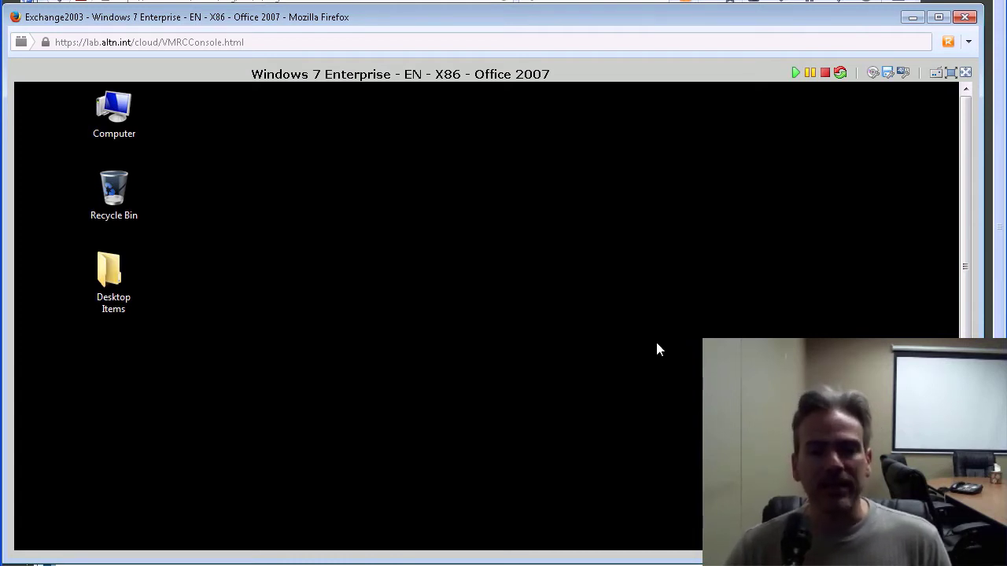
{"action": "mouse_move", "coordinate": [428, 41]}
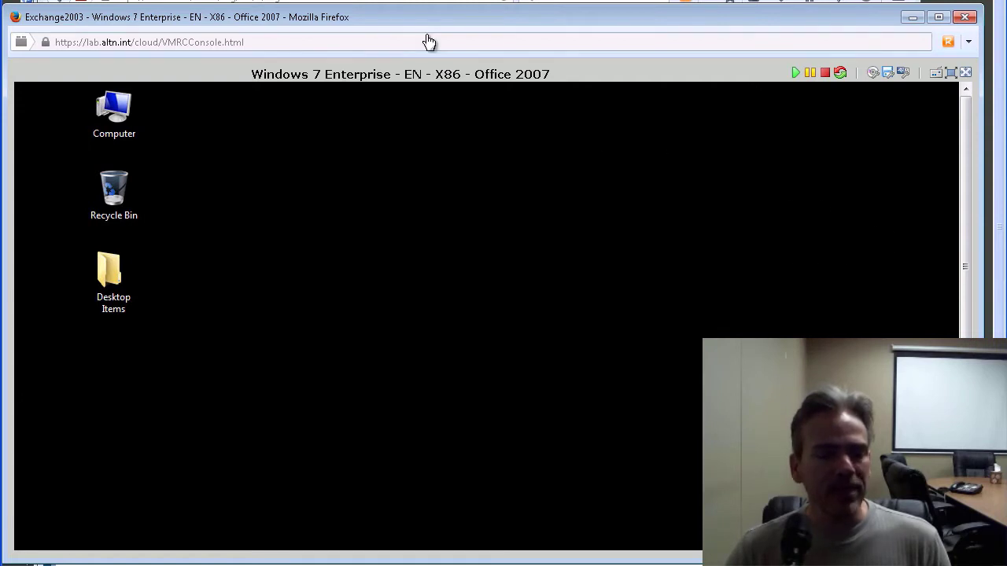
{"action": "left_click", "coordinate": [114, 114]}
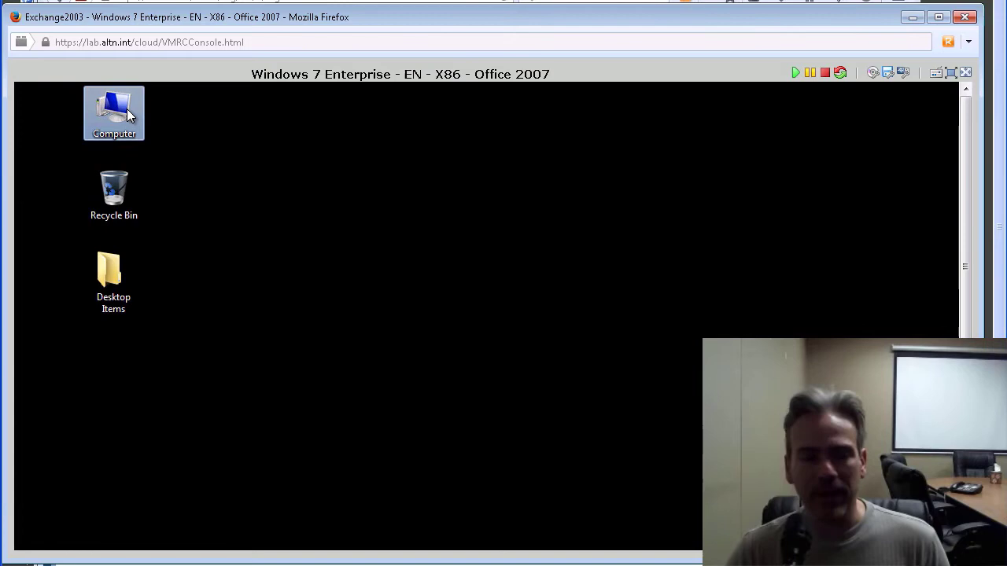
{"action": "mouse_move", "coordinate": [122, 116]}
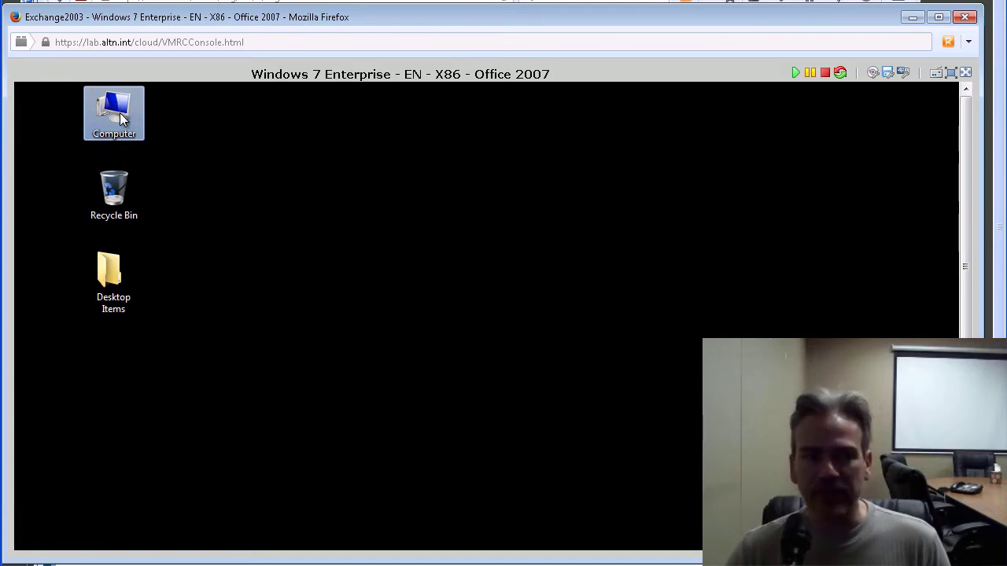
{"action": "double_click", "coordinate": [113, 113]}
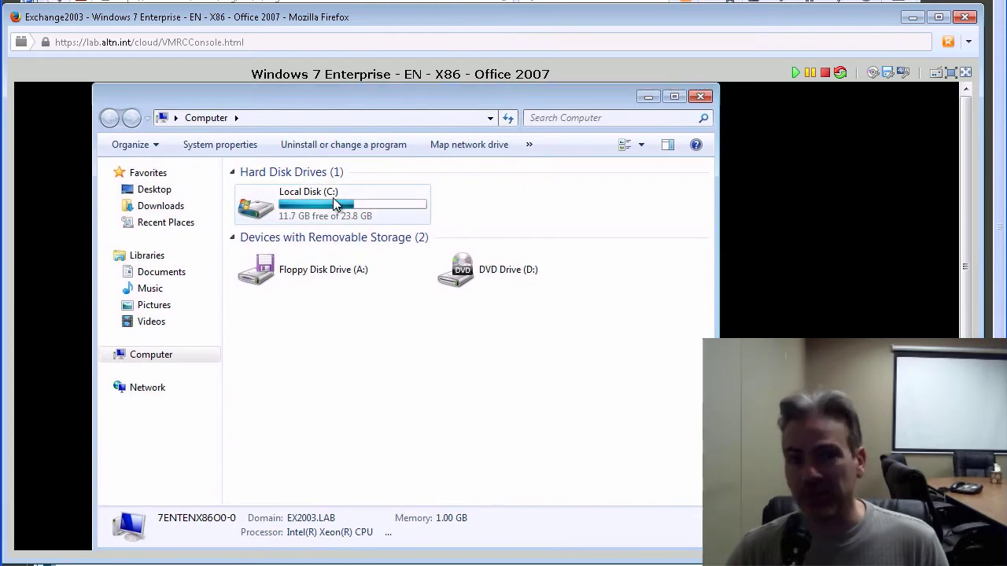
{"action": "double_click", "coordinate": [308, 205]}
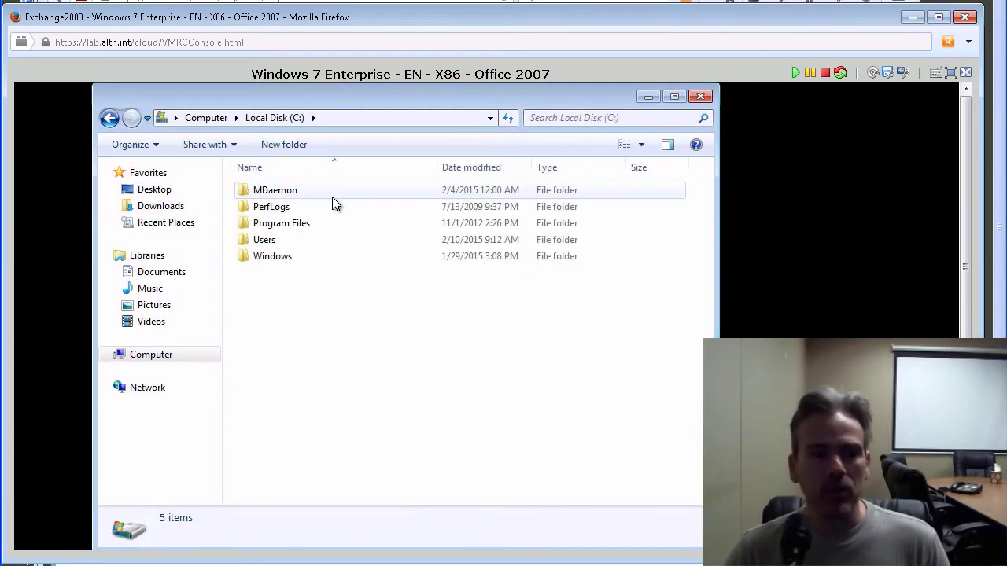
{"action": "mouse_move", "coordinate": [289, 198]}
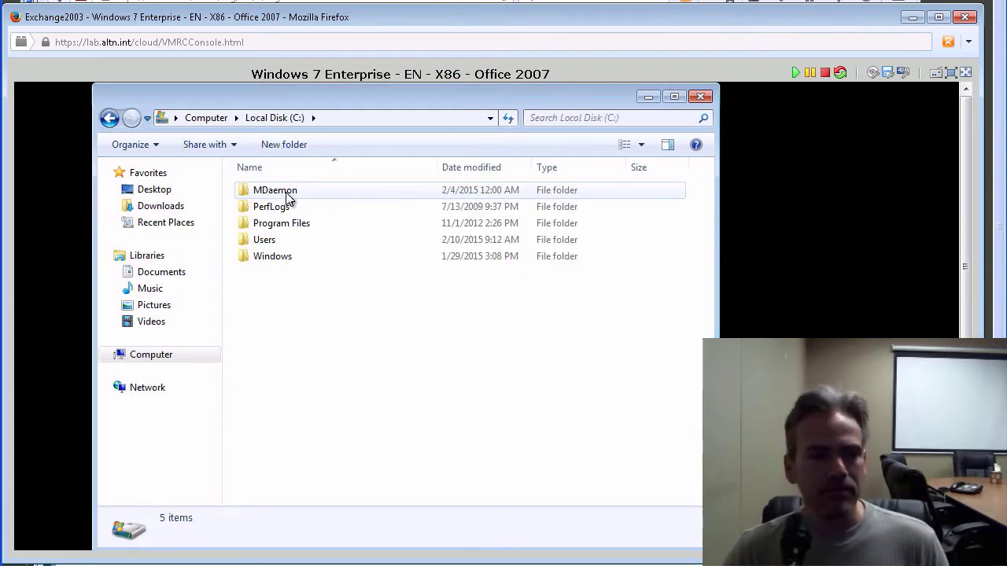
{"action": "double_click", "coordinate": [274, 189]}
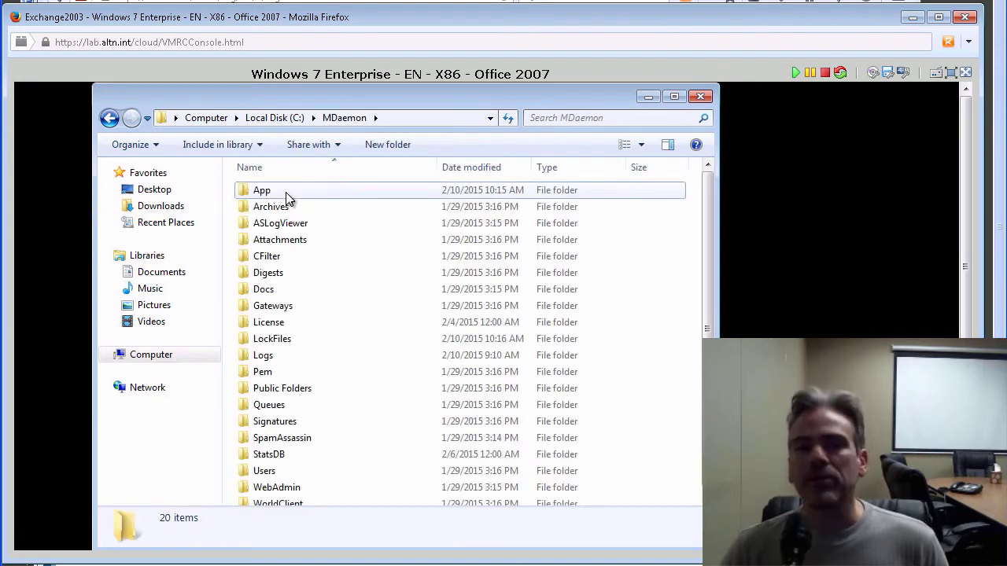
Enter the App folder and select the MDMigrator application
{"action": "left_click", "coordinate": [261, 190]}
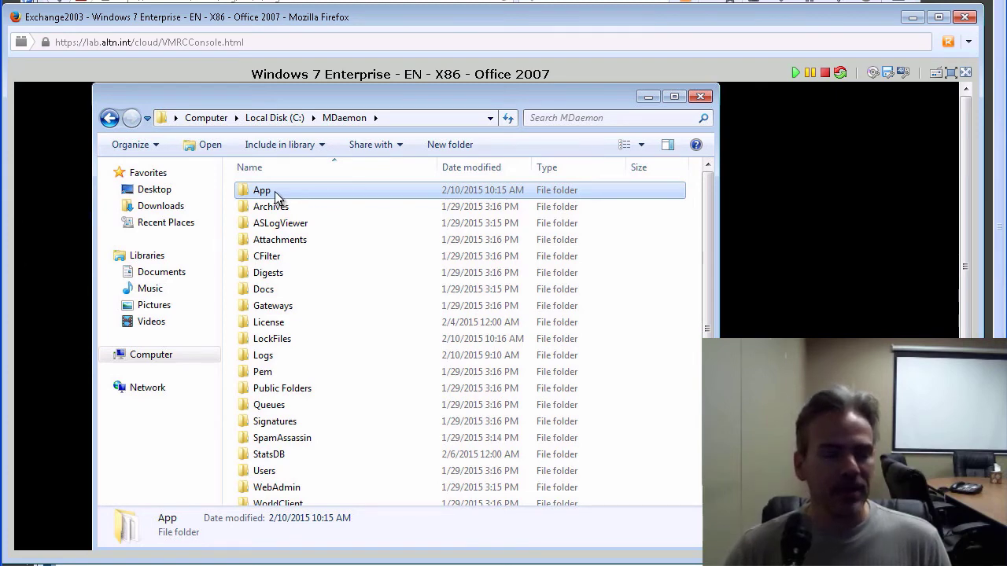
{"action": "double_click", "coordinate": [261, 188]}
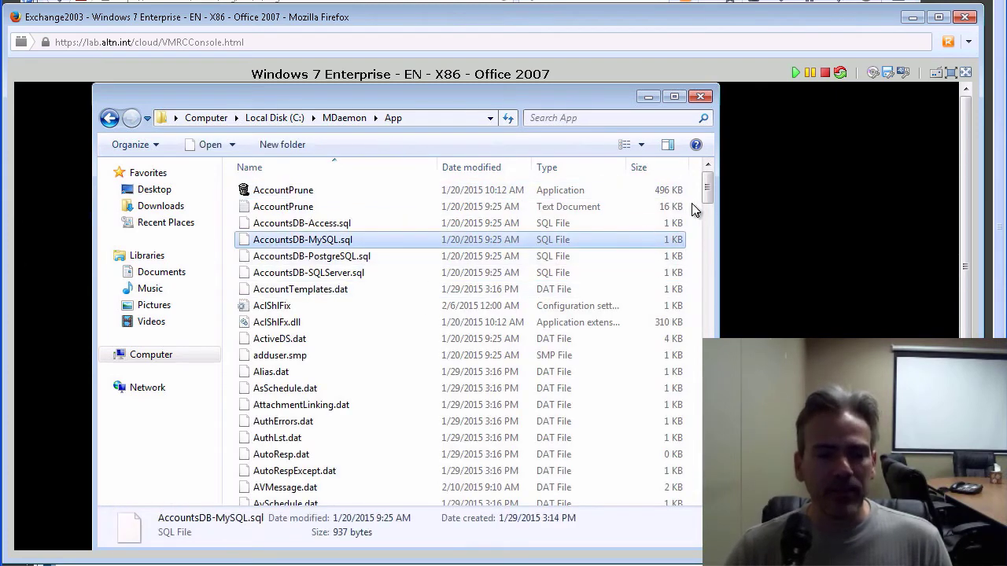
{"action": "scroll", "scroll_direction": "down", "scroll_amount": 3}
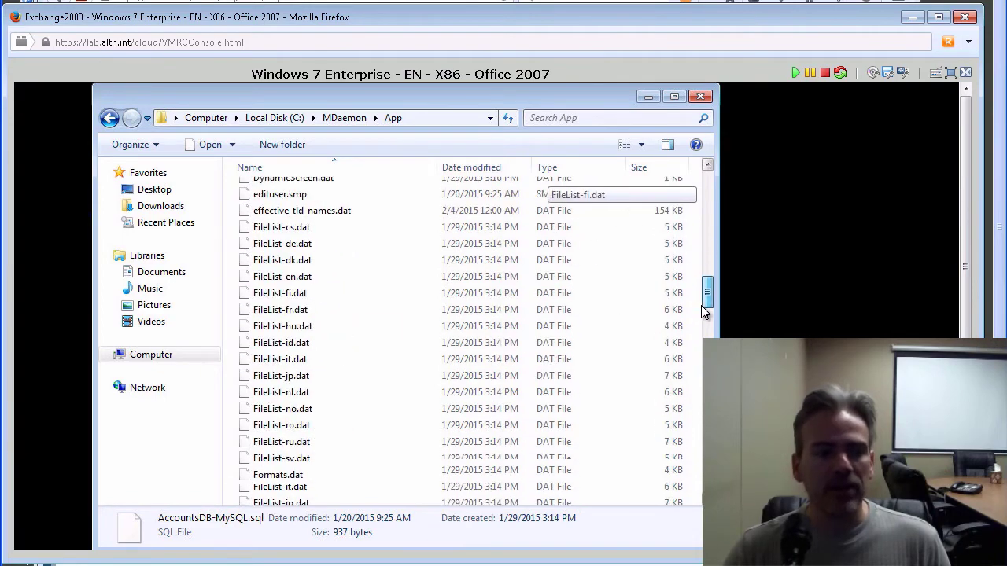
{"action": "scroll", "scroll_direction": "down", "scroll_amount": 3}
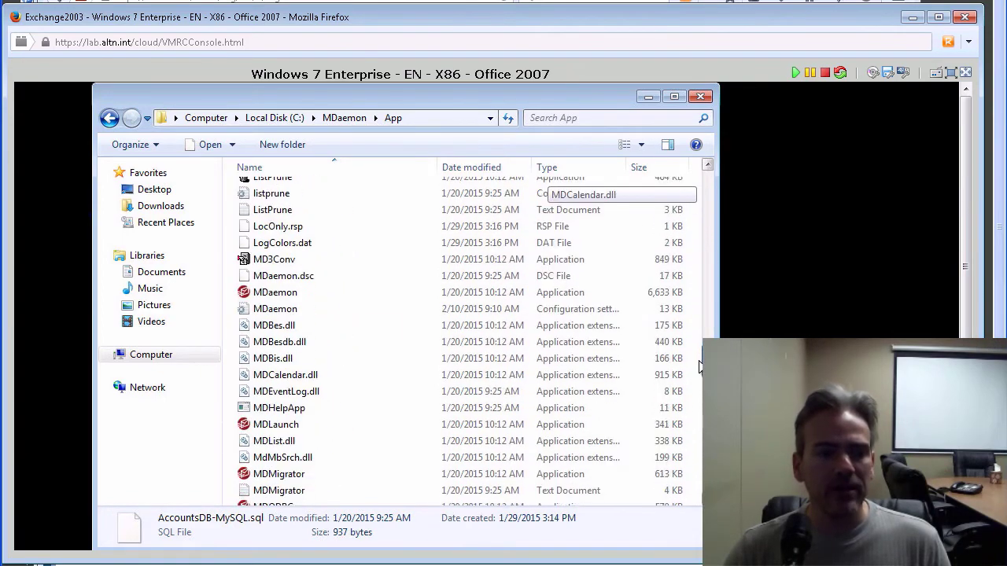
{"action": "scroll", "scroll_direction": "down", "scroll_amount": 3}
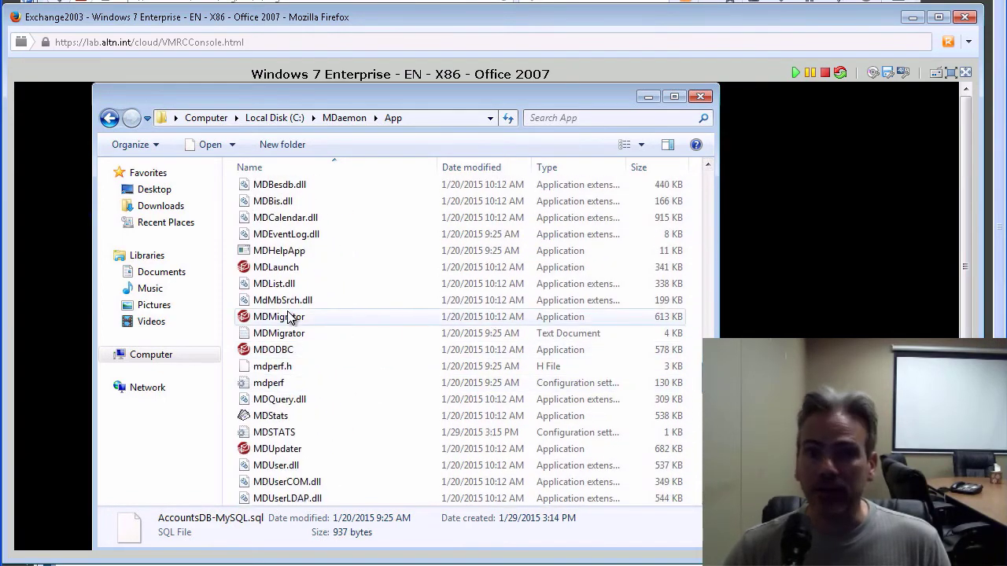
{"action": "left_click", "coordinate": [277, 316]}
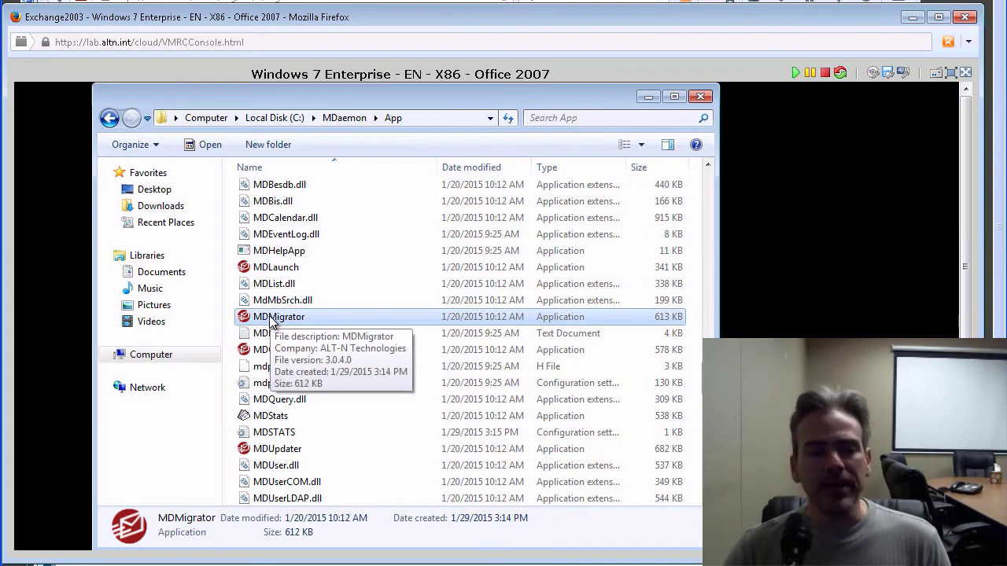
Launch MDMigrator, choose 'MDMigrator Profile' as the MAPI profile and continue to the Exchange server page
{"action": "double_click", "coordinate": [278, 316]}
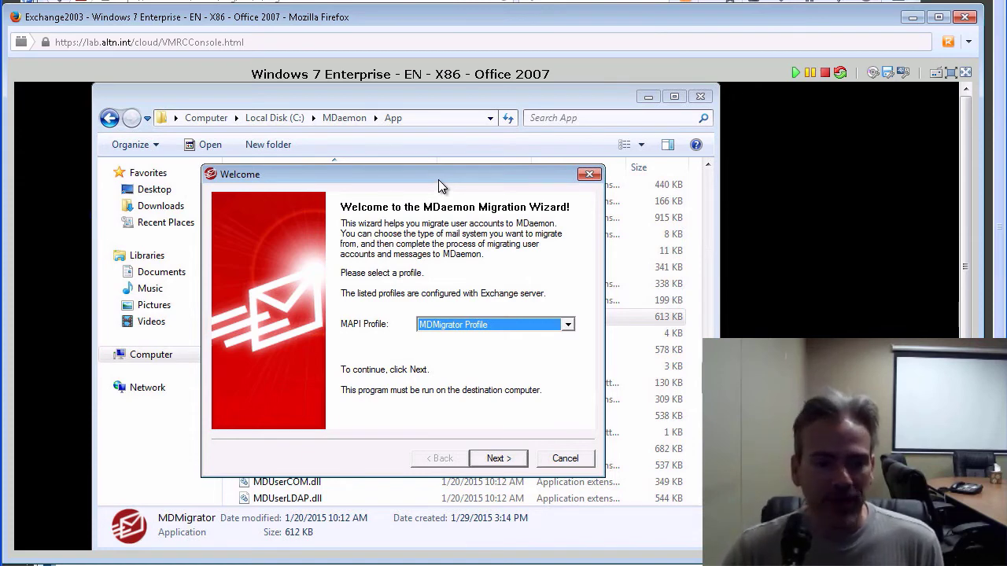
{"action": "left_click", "coordinate": [568, 324]}
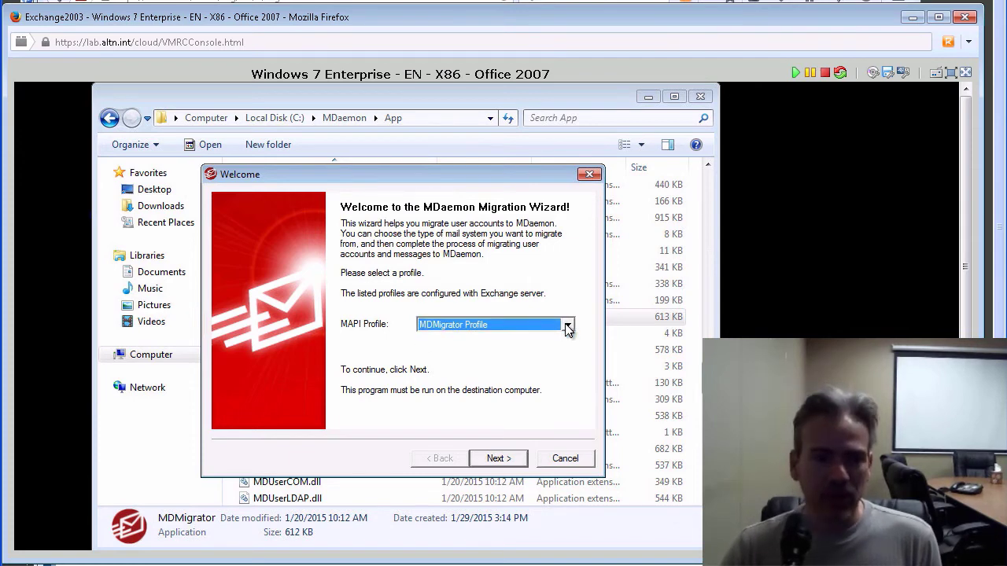
{"action": "mouse_move", "coordinate": [370, 329]}
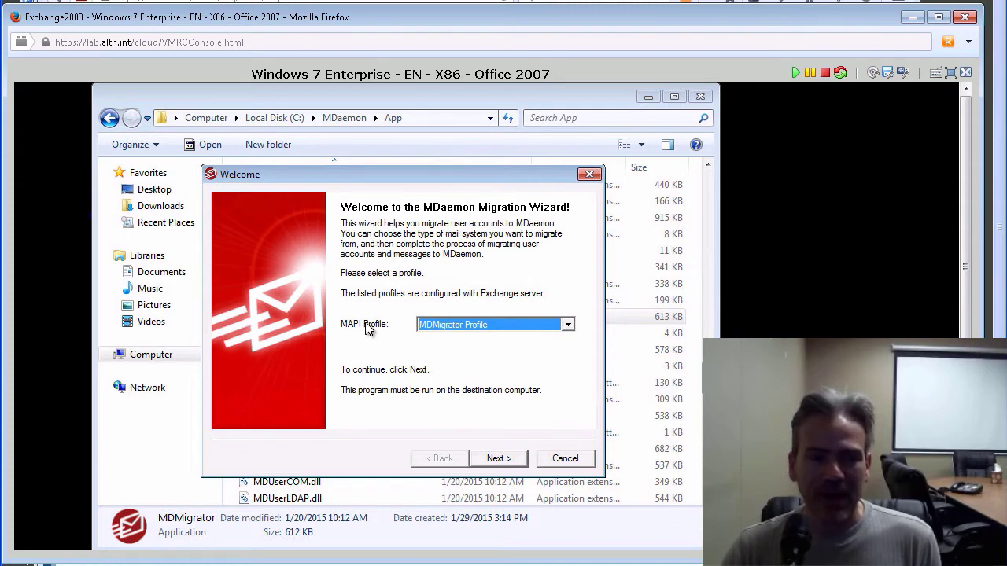
{"action": "mouse_move", "coordinate": [434, 330]}
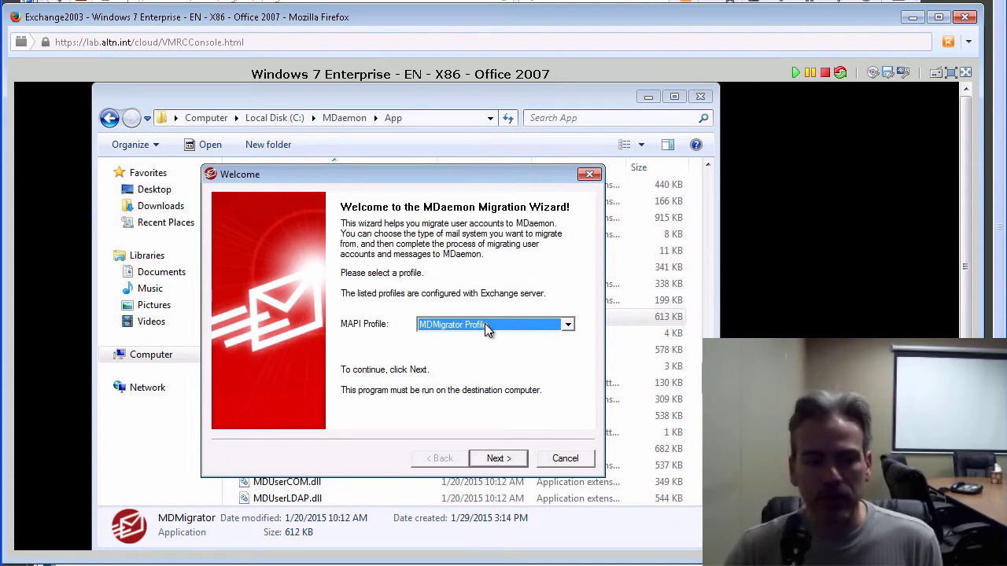
{"action": "left_click", "coordinate": [497, 459]}
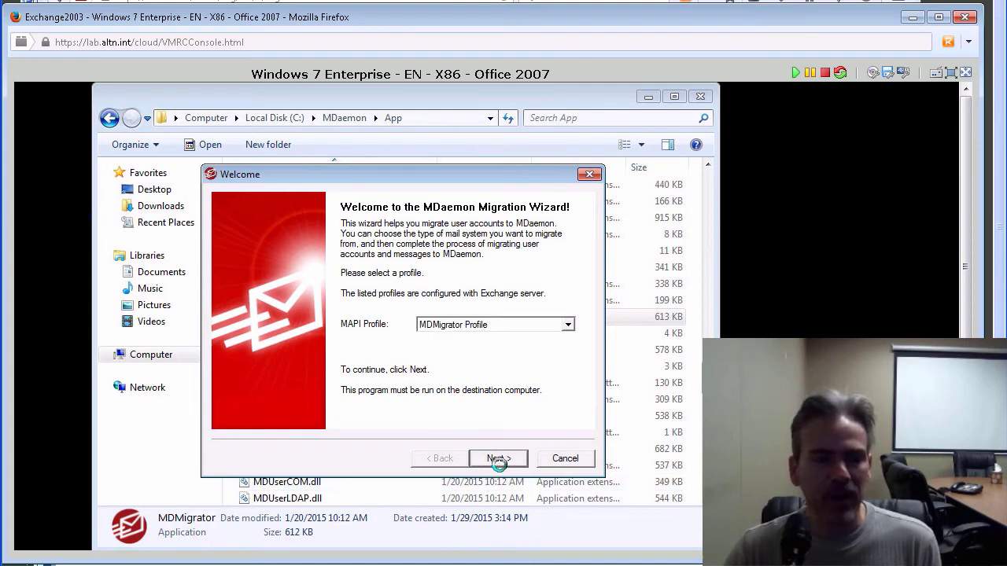
{"action": "left_click", "coordinate": [497, 459]}
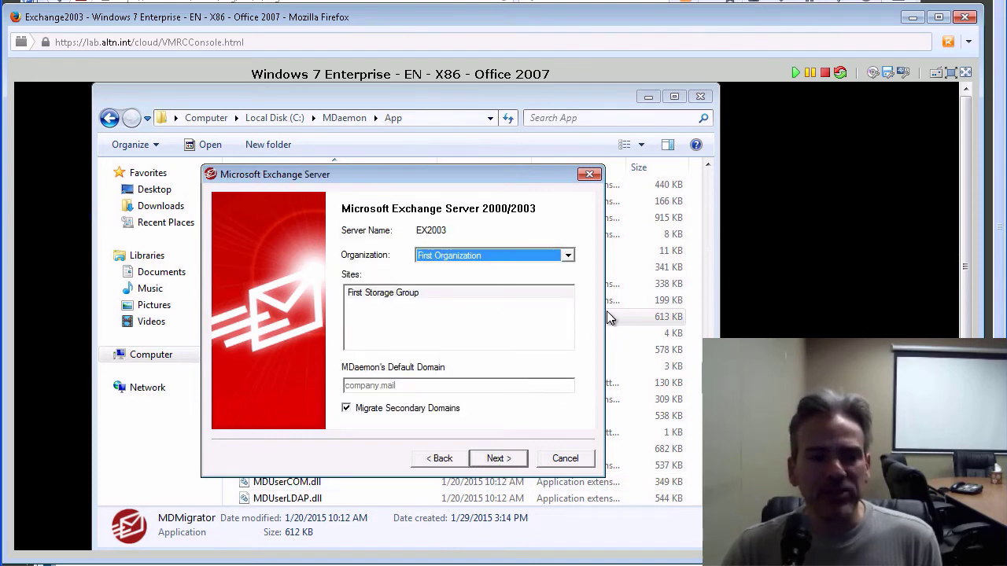
Keep First Organization with Migrate Secondary Domains checked and continue past the Ready to Migrate summary
{"action": "left_click", "coordinate": [567, 255]}
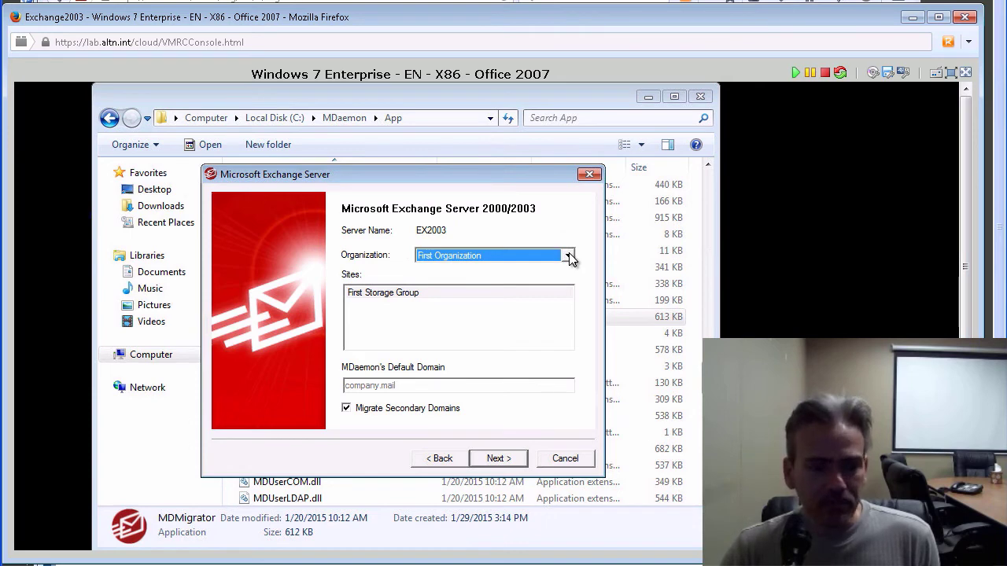
{"action": "mouse_move", "coordinate": [548, 290]}
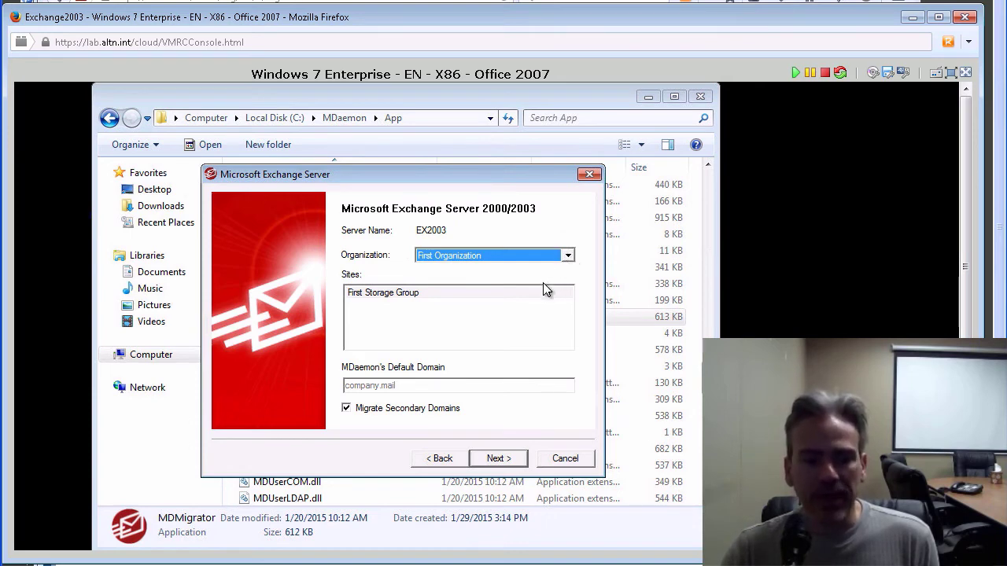
{"action": "mouse_move", "coordinate": [371, 450]}
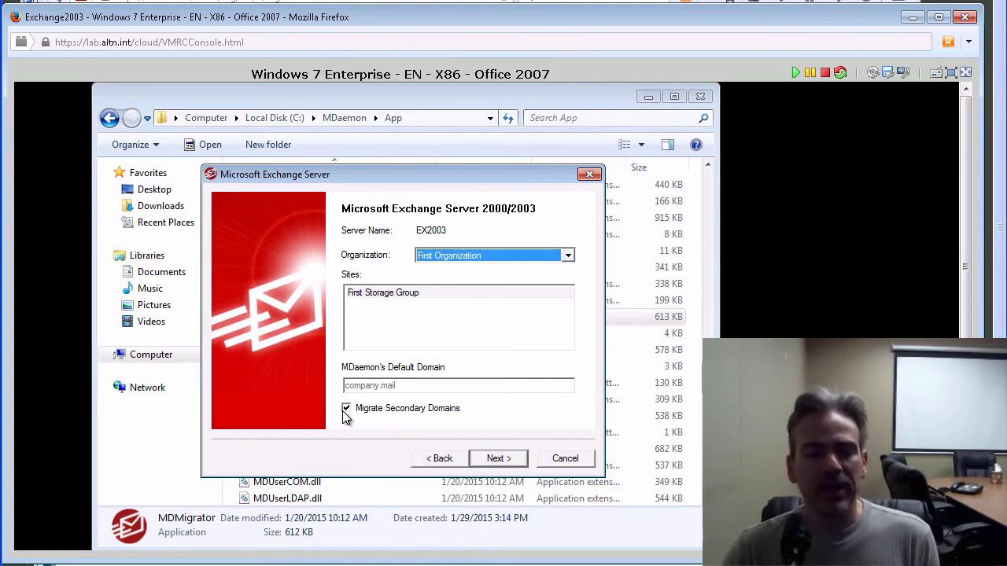
{"action": "left_click", "coordinate": [495, 458]}
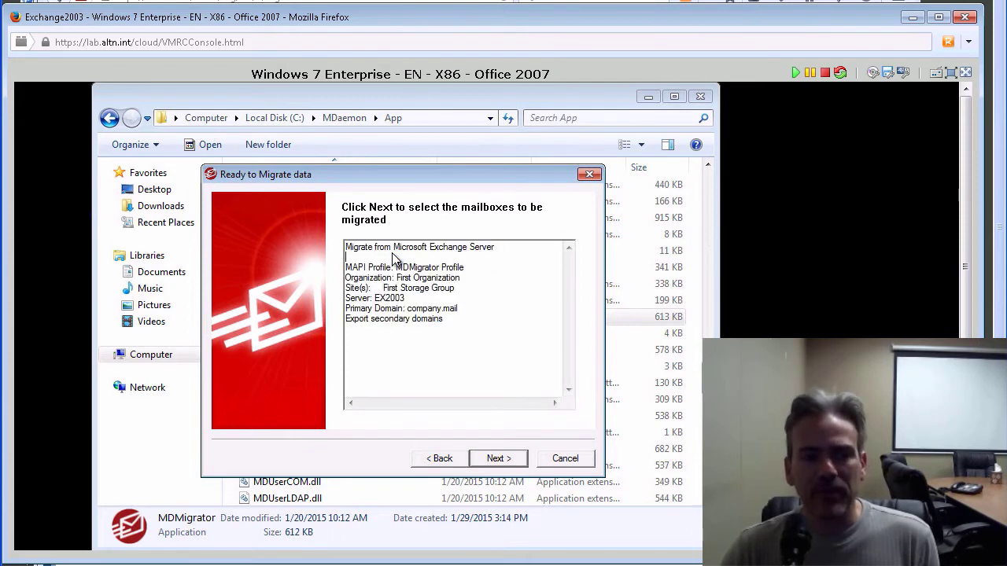
{"action": "mouse_move", "coordinate": [453, 349]}
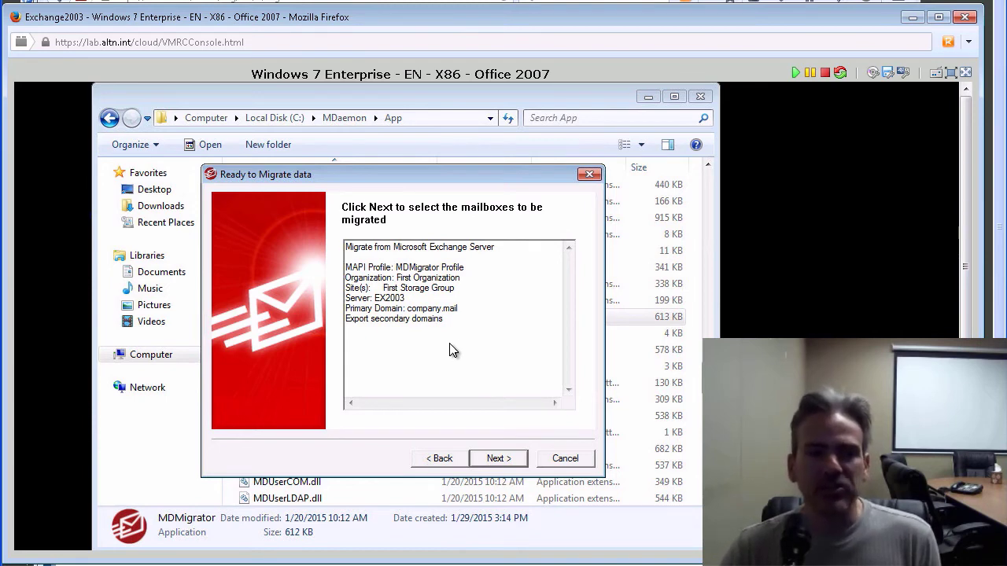
{"action": "mouse_move", "coordinate": [390, 302]}
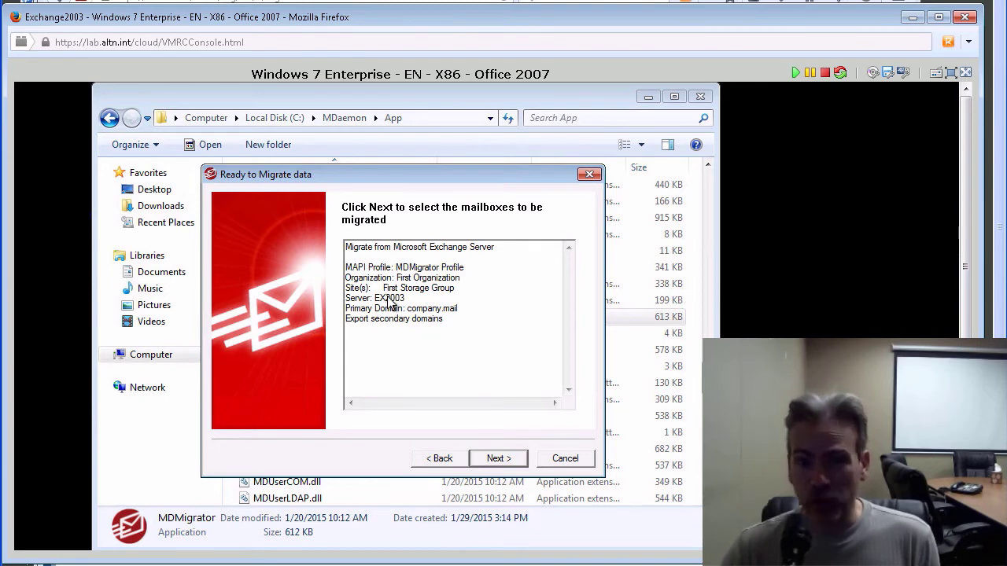
{"action": "mouse_move", "coordinate": [480, 455]}
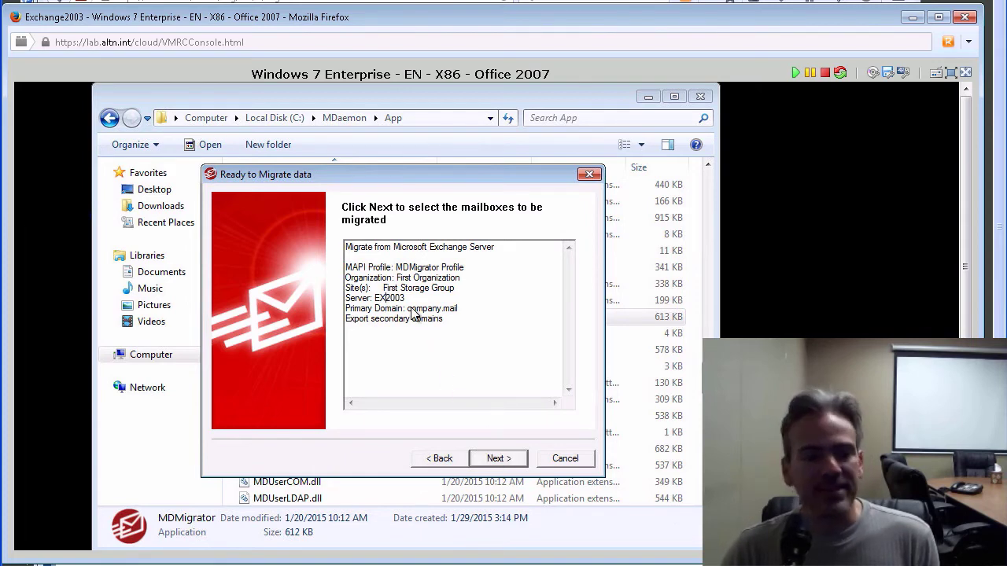
{"action": "left_click", "coordinate": [497, 460]}
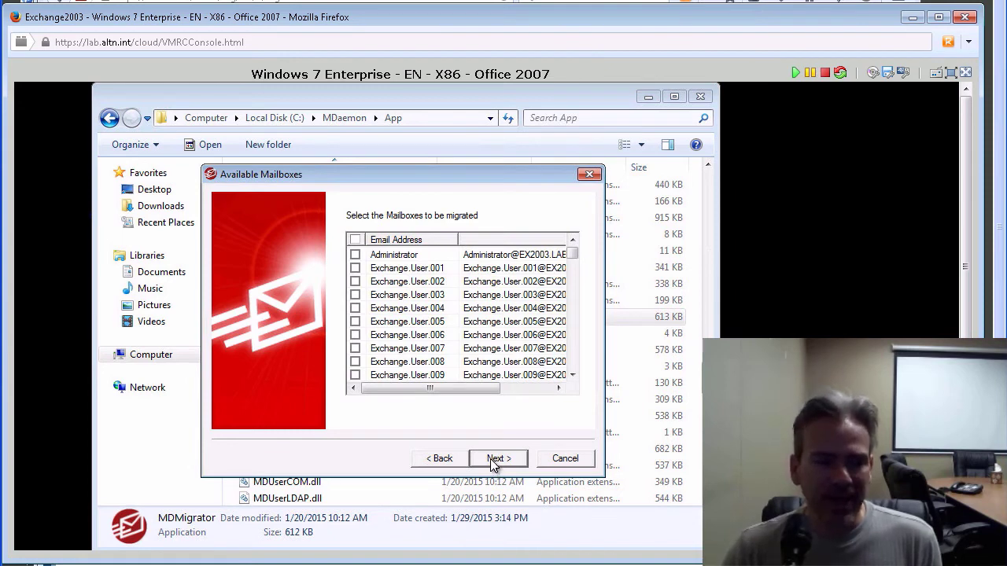
{"action": "mouse_move", "coordinate": [453, 384]}
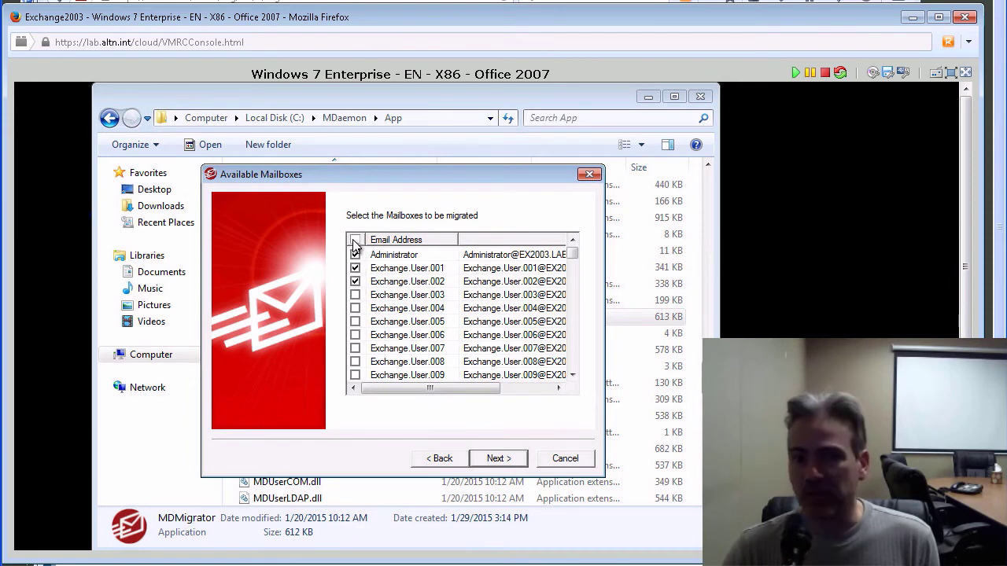
Select all listed Exchange mailboxes via the header checkbox and start the migration
{"action": "left_click", "coordinate": [355, 239]}
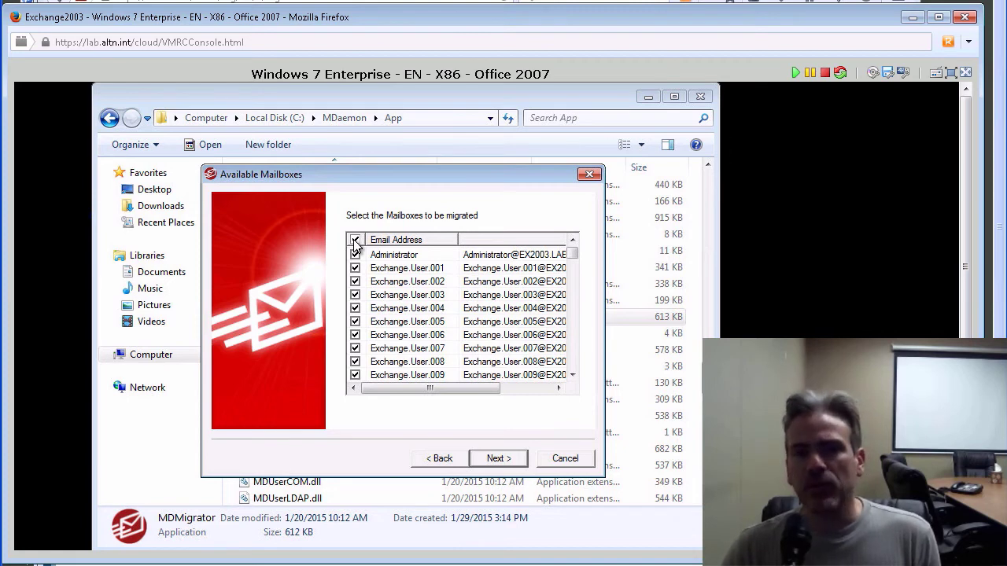
{"action": "left_click", "coordinate": [356, 239]}
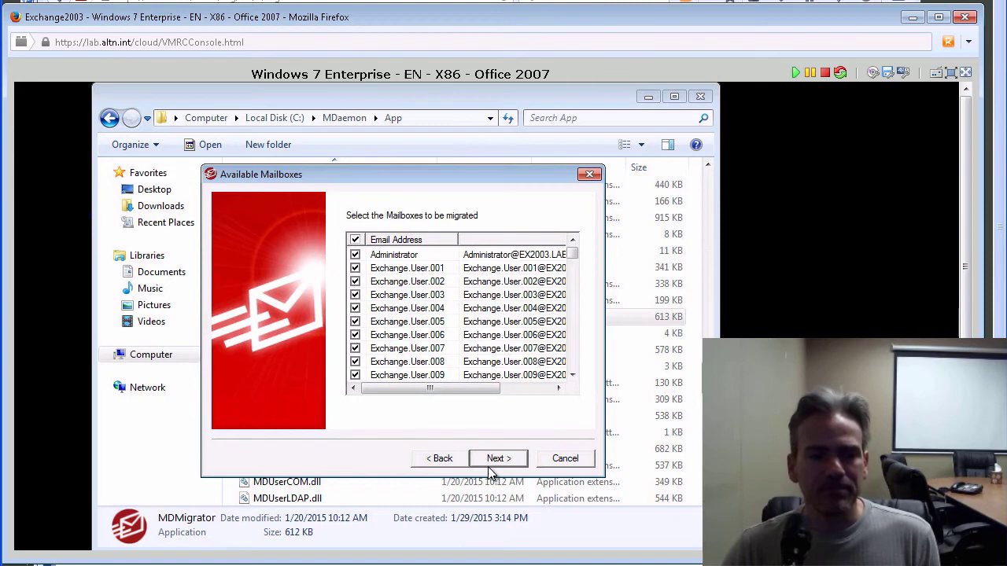
{"action": "left_click", "coordinate": [497, 460]}
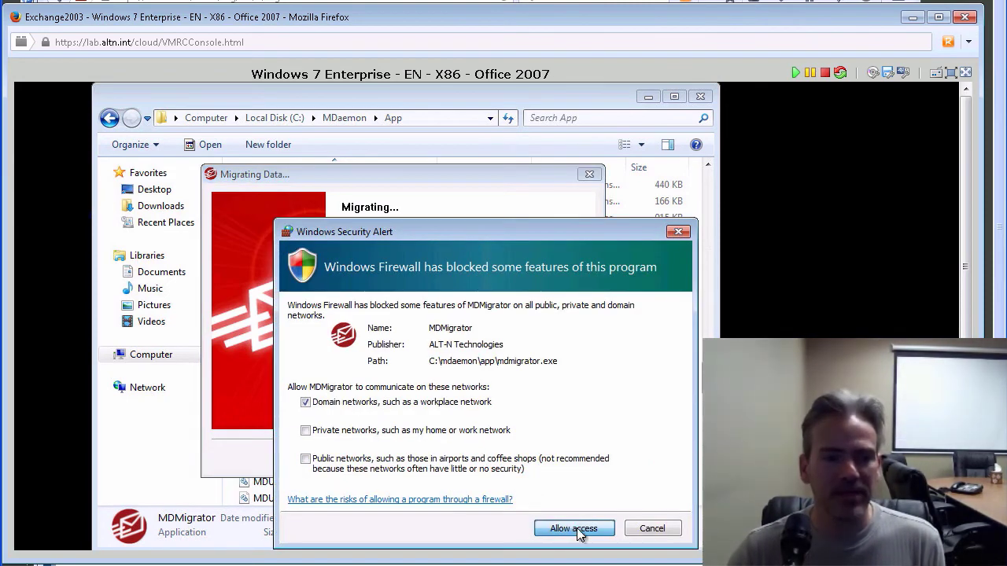
Allow MDMigrator through Windows Firewall, wait for 'Migration successful' and finish the wizard
{"action": "left_click", "coordinate": [573, 529]}
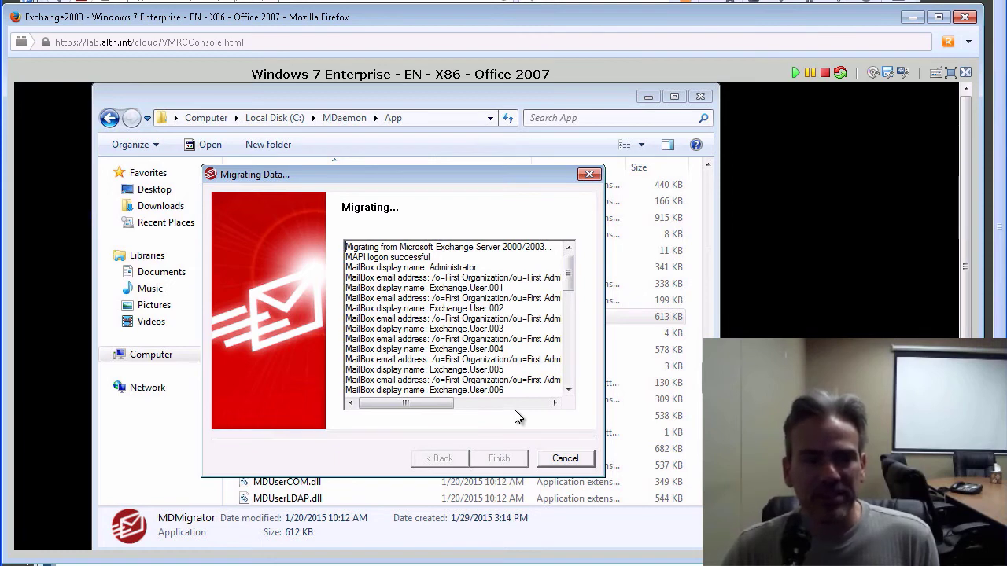
{"action": "mouse_move", "coordinate": [361, 220]}
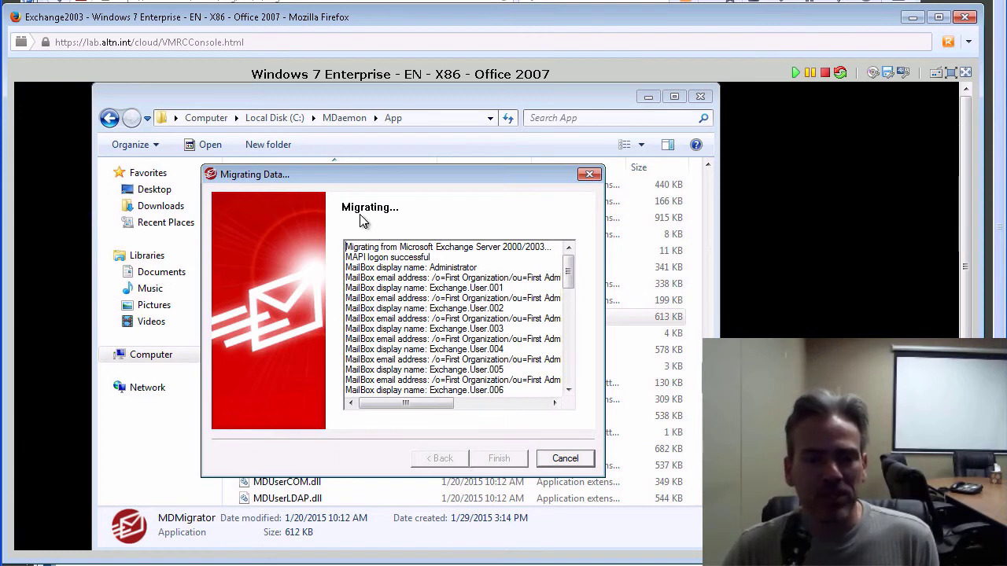
{"action": "scroll", "scroll_direction": "down", "scroll_amount": 3}
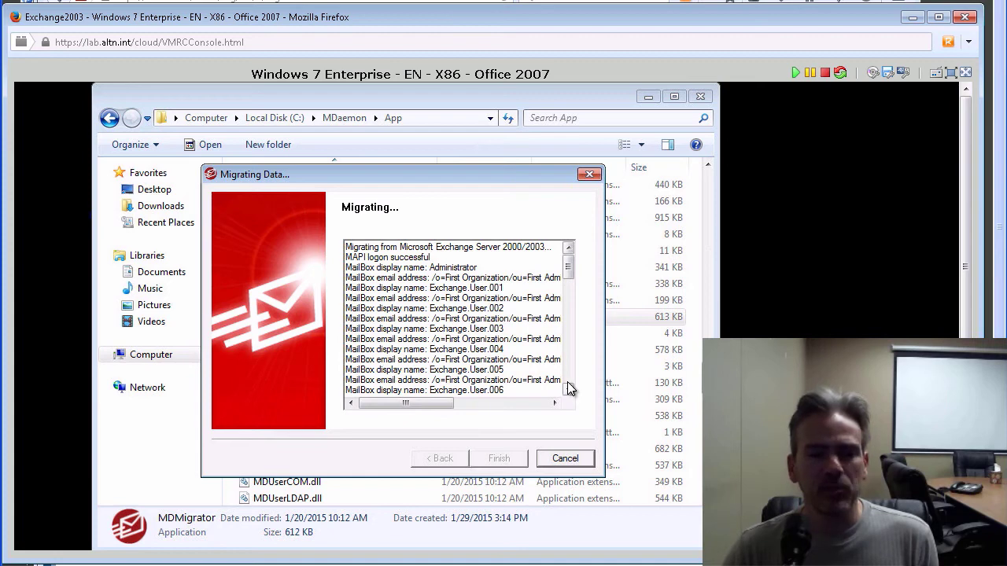
{"action": "mouse_move", "coordinate": [511, 431]}
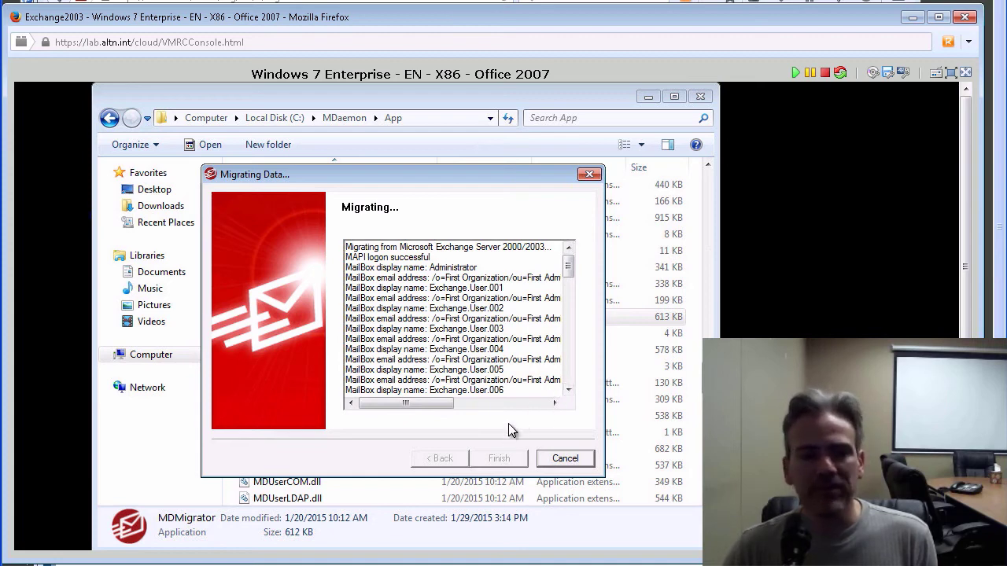
{"action": "mouse_move", "coordinate": [497, 449]}
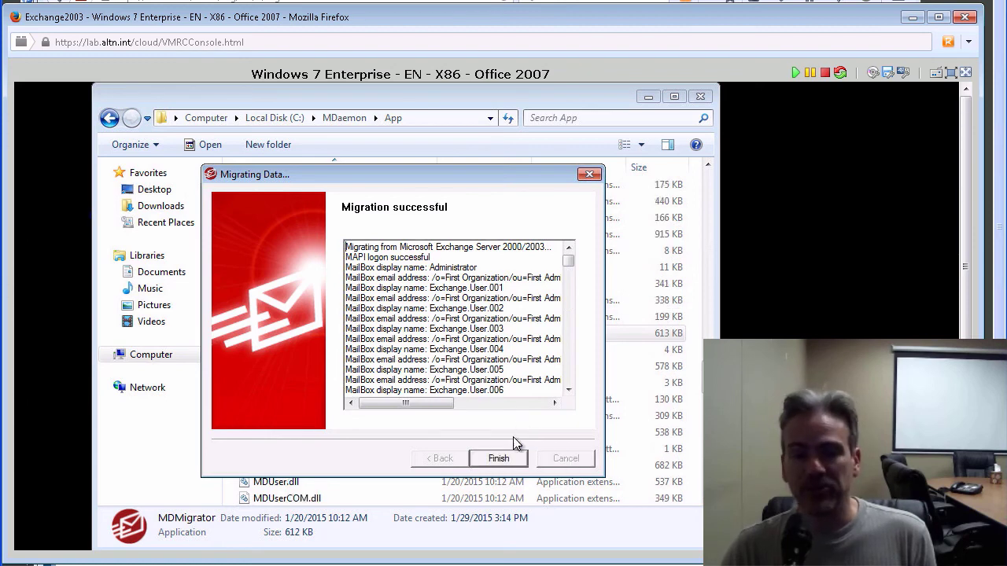
{"action": "left_click", "coordinate": [498, 459]}
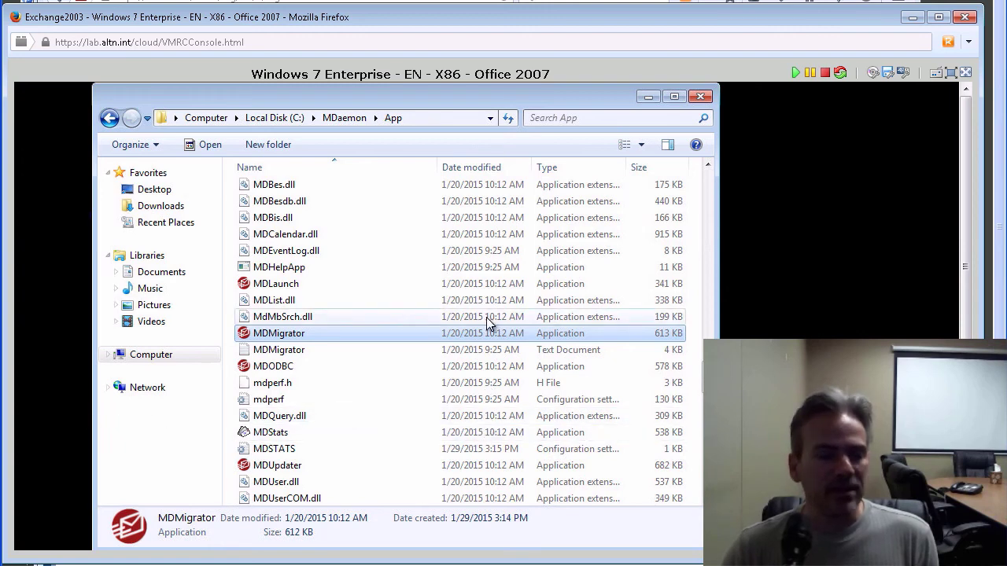
Start MDaemon from Start > All Programs > MDaemon and dismiss the free trial notice
{"action": "scroll", "scroll_direction": "down", "scroll_amount": 3}
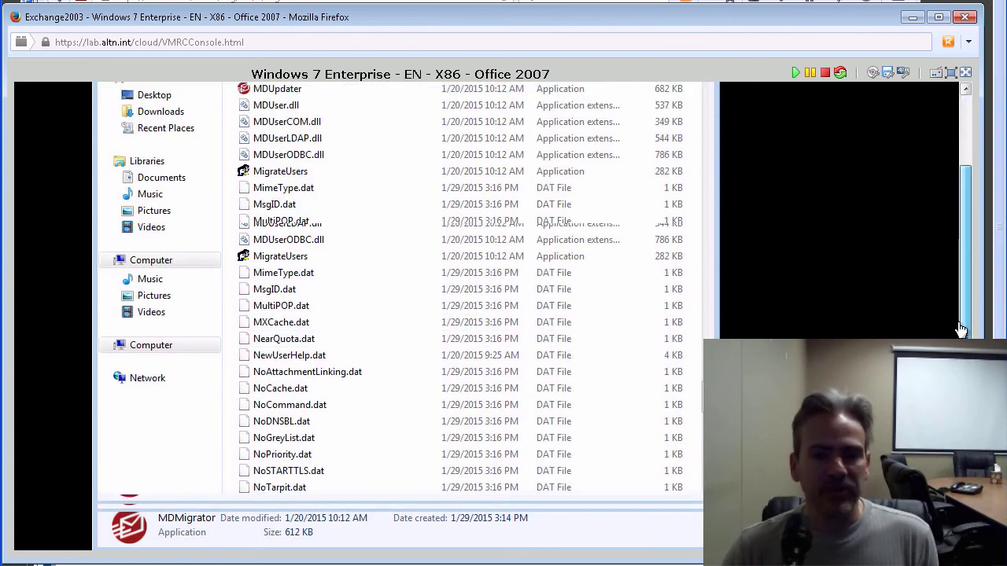
{"action": "left_click", "coordinate": [104, 535]}
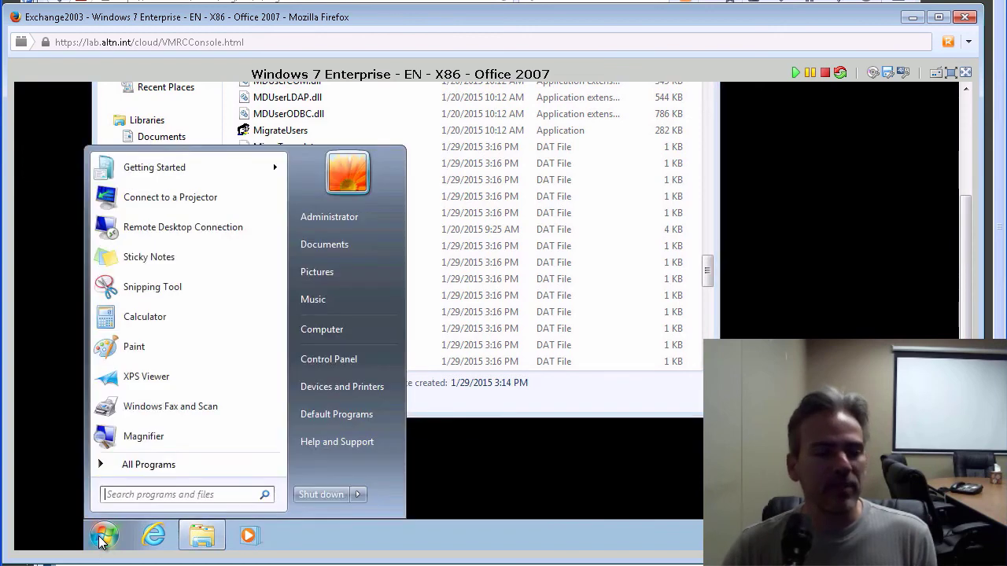
{"action": "left_click", "coordinate": [148, 464]}
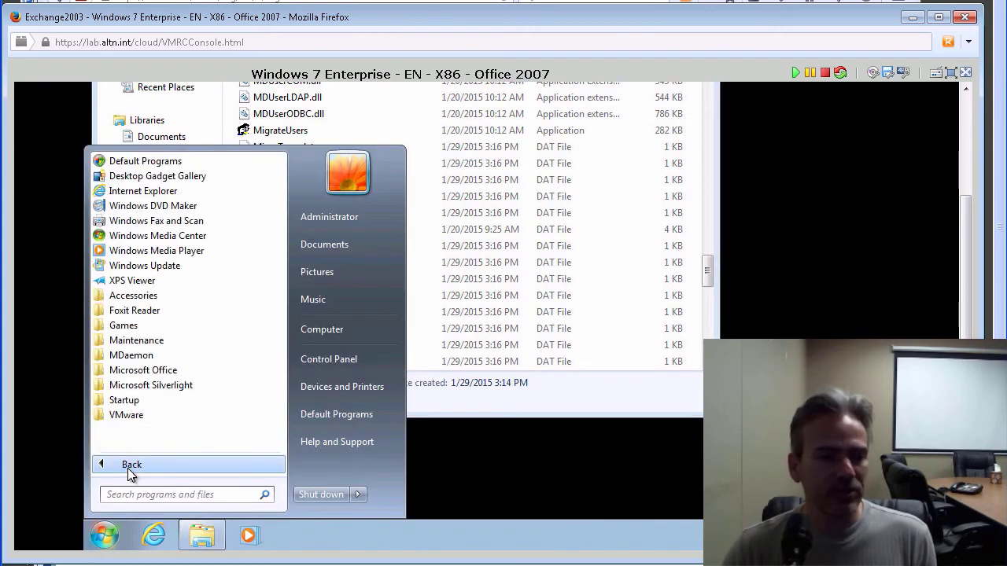
{"action": "left_click", "coordinate": [131, 355]}
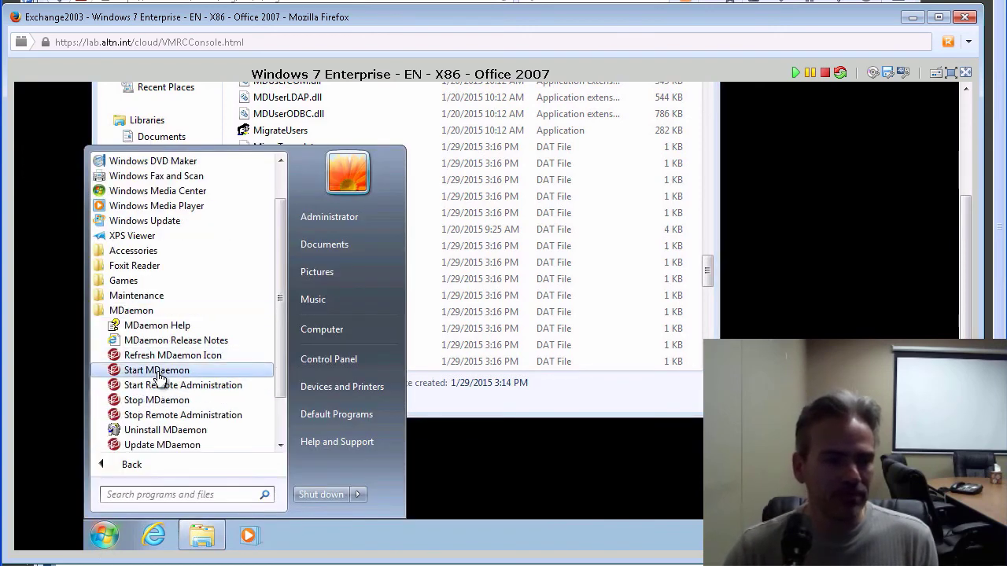
{"action": "left_click", "coordinate": [157, 370]}
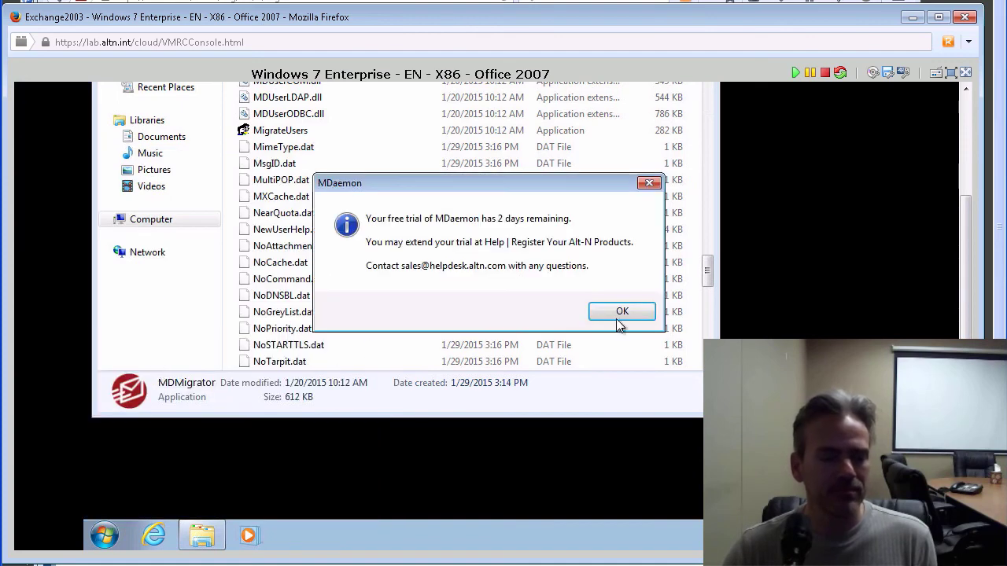
{"action": "left_click", "coordinate": [621, 312]}
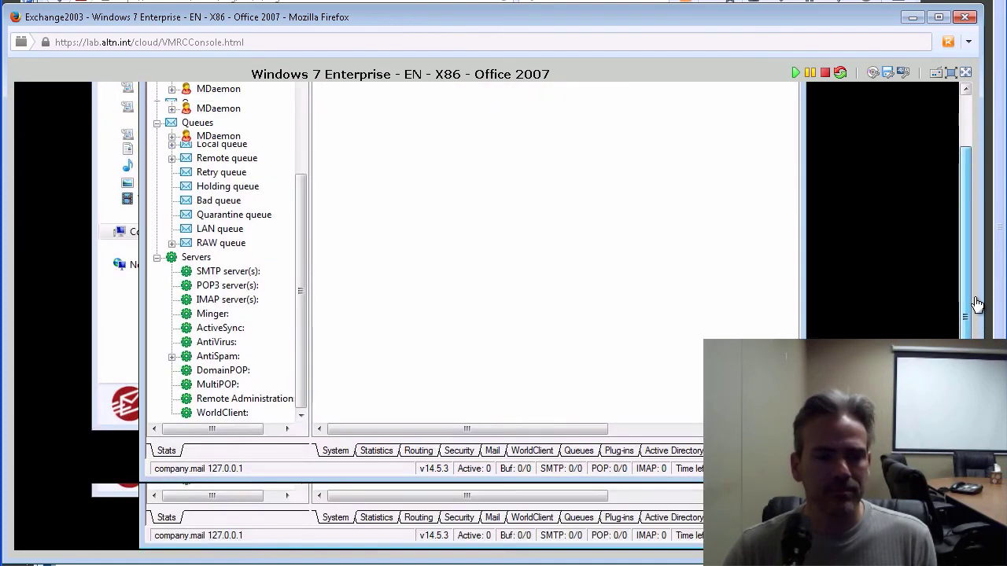
Open Accounts > Account Manager listing the 103 accounts including migrated Exchange users
{"action": "left_click", "coordinate": [299, 113]}
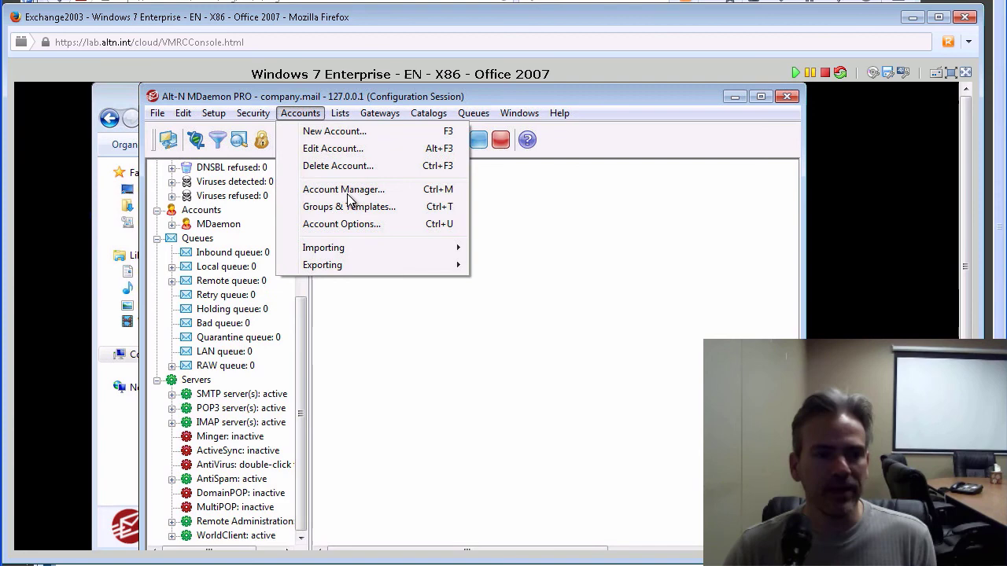
{"action": "left_click", "coordinate": [343, 189]}
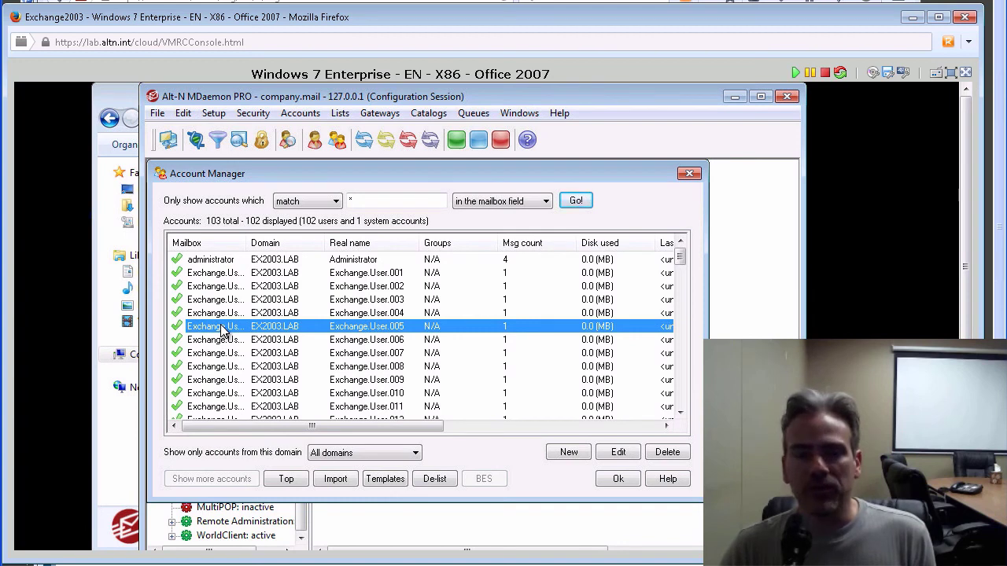
{"action": "mouse_move", "coordinate": [223, 329]}
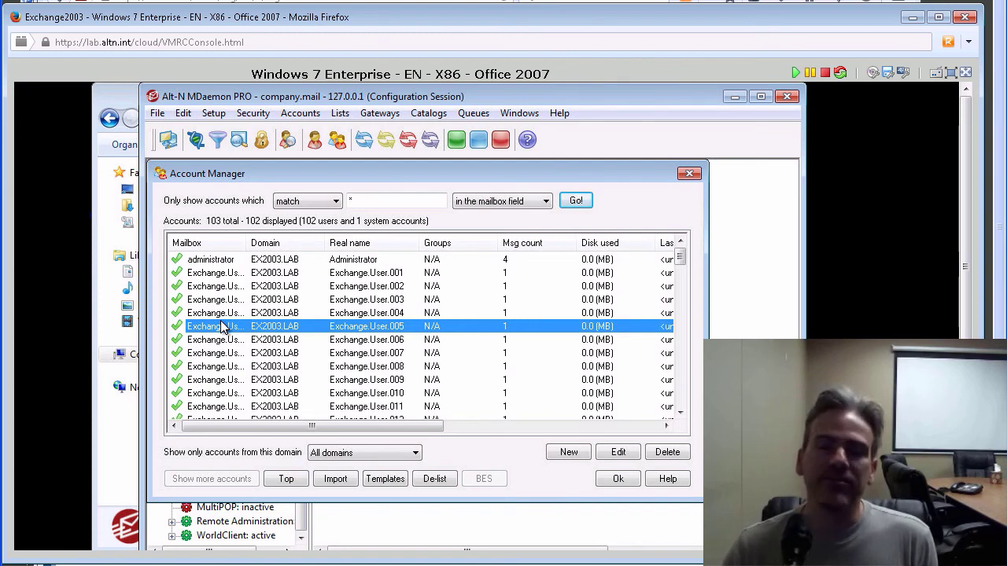
Inspect one of the imported Exchange.User accounts in the Account Manager list
{"action": "left_click", "coordinate": [229, 298]}
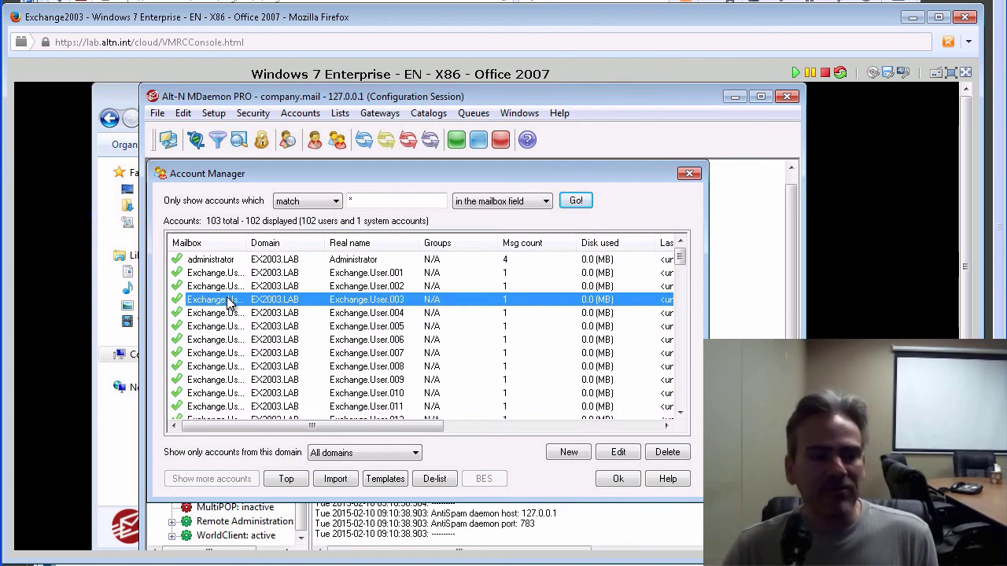